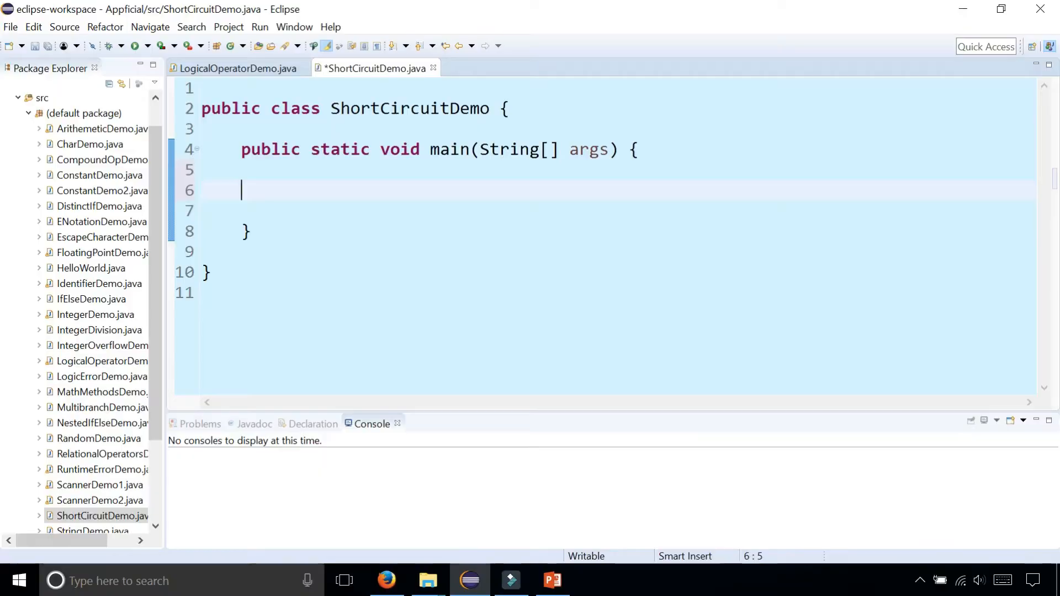
- Declare int temperature = 75 and boolean isRaining = true inside main
text(int)
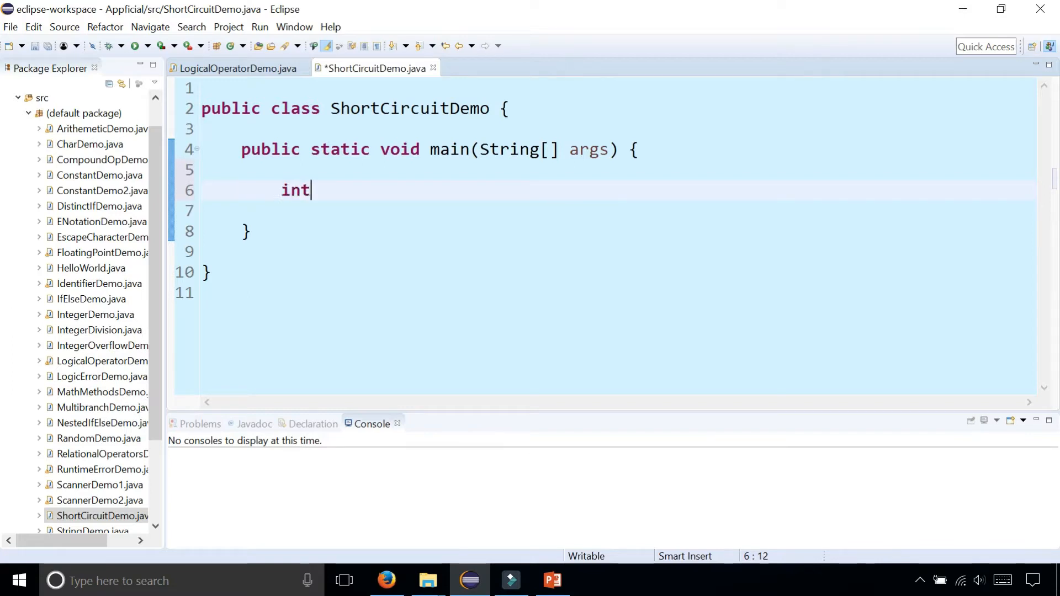
text(temperature)
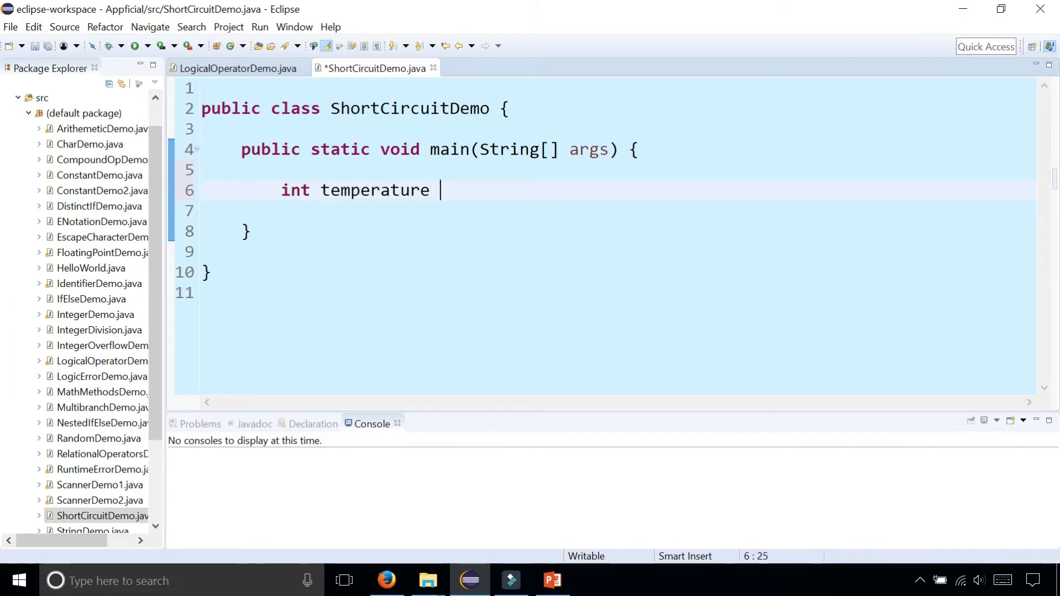
text(= 75;)
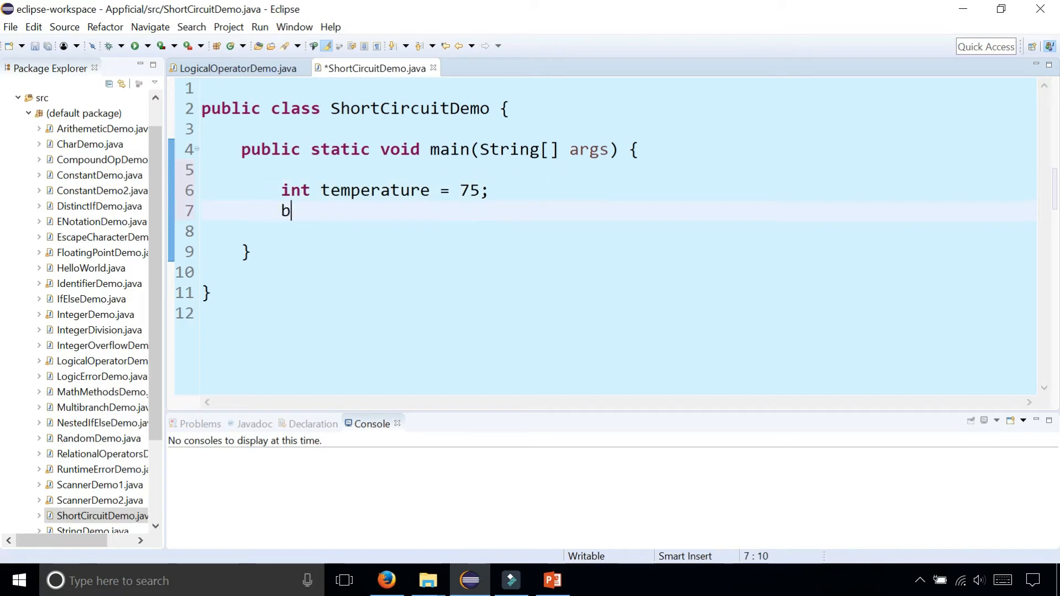
text(oolean isRaining = true;)
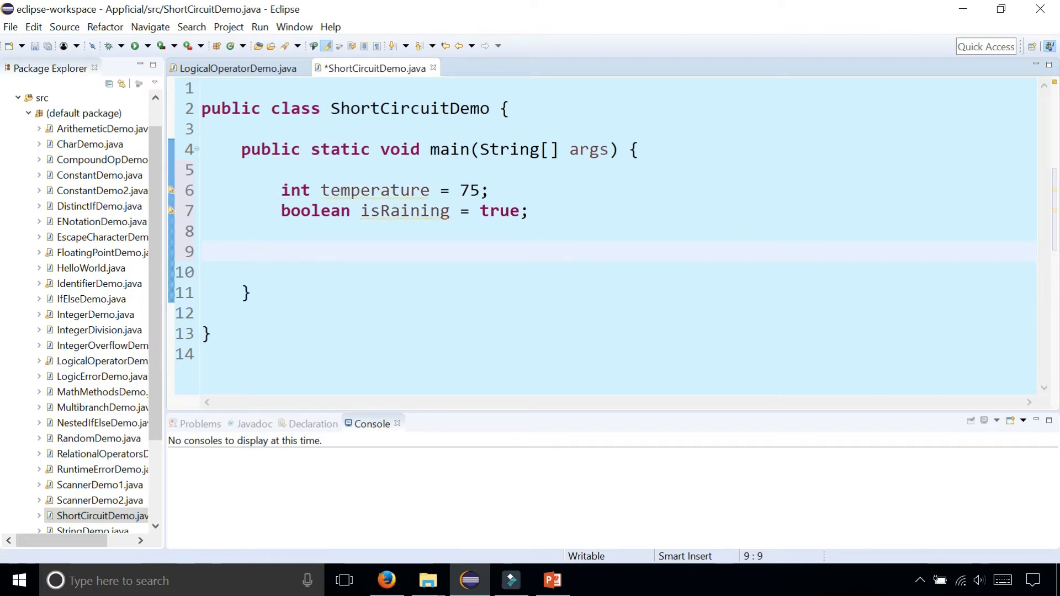
- Write the condition if (temperature > 70 && isRaining)
text(if (tempe)
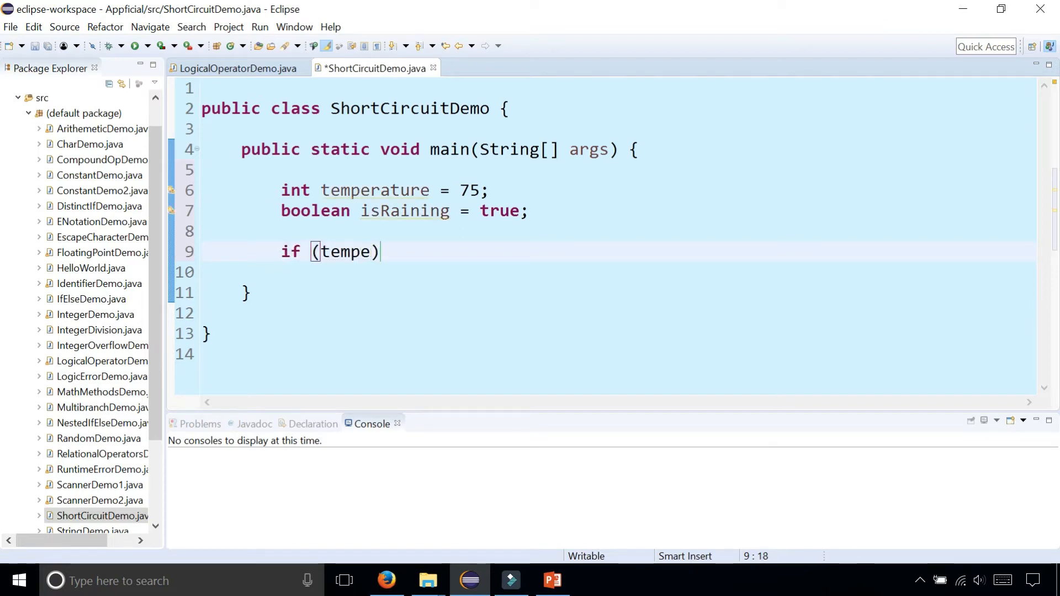
text(rature >)
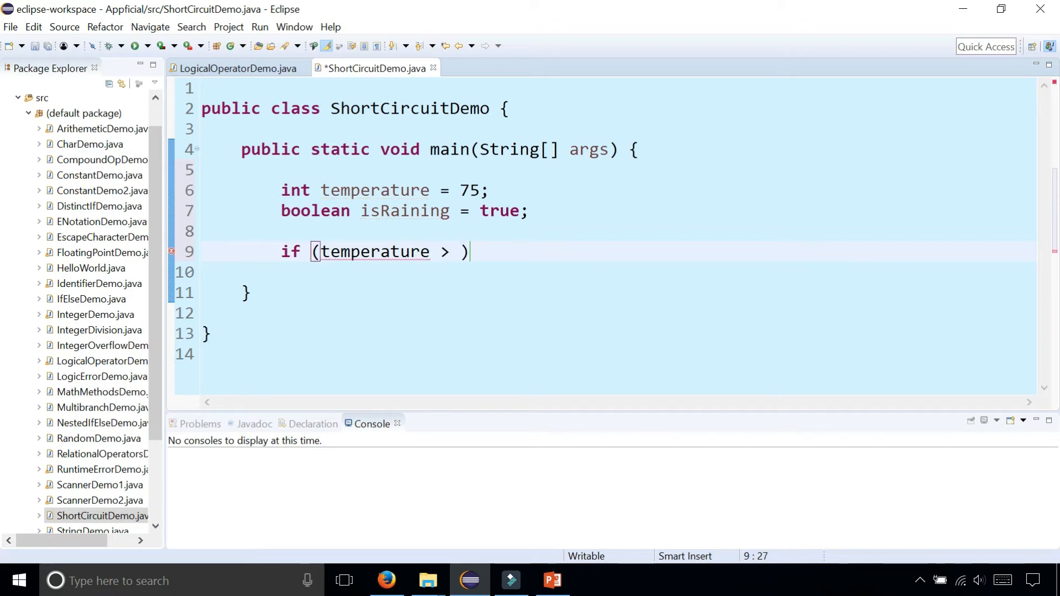
text(70)
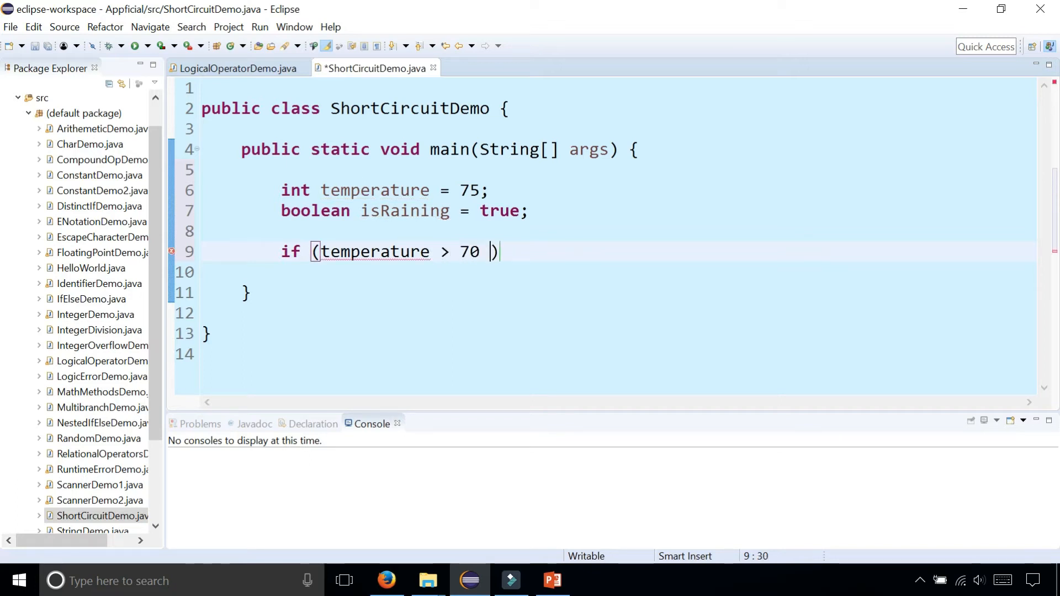
text(&& isRaining)
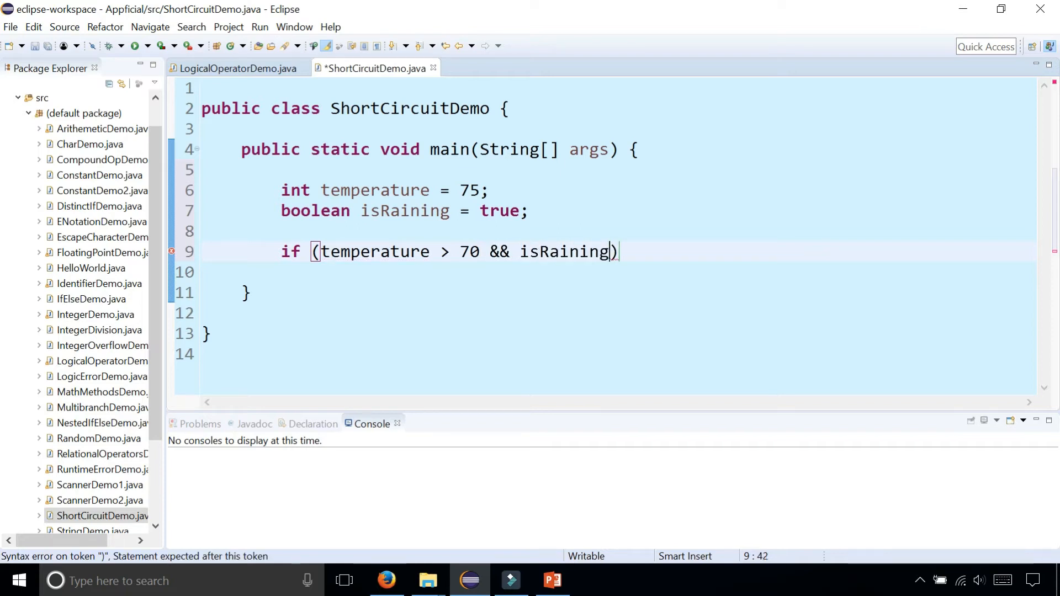
- Add System.out.println("Its nice outside, but bring an umbrella") inside the if, via autocomplete
text(Ss)
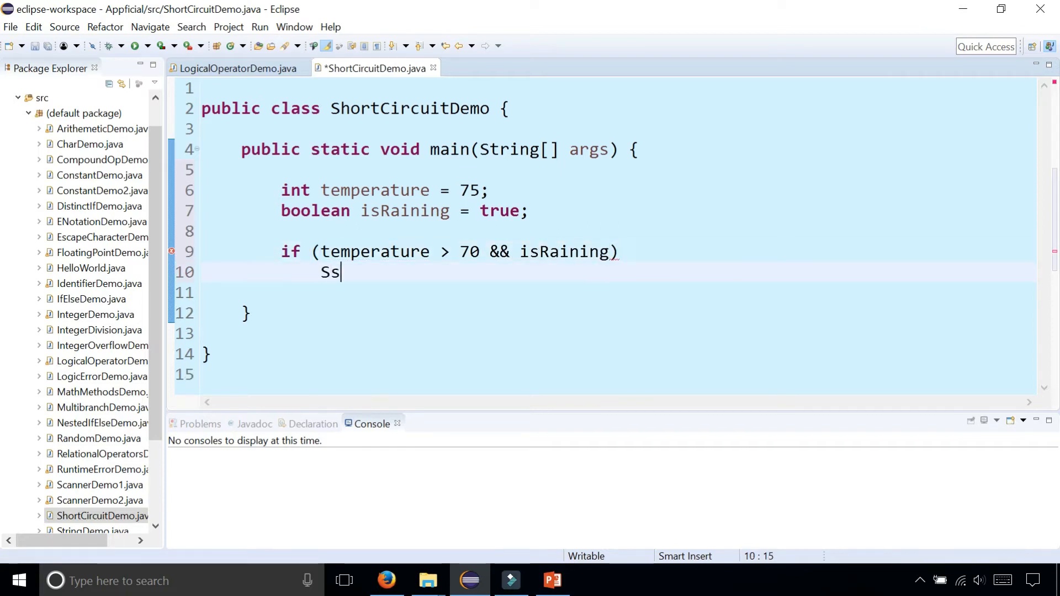
text(System.out.prit)
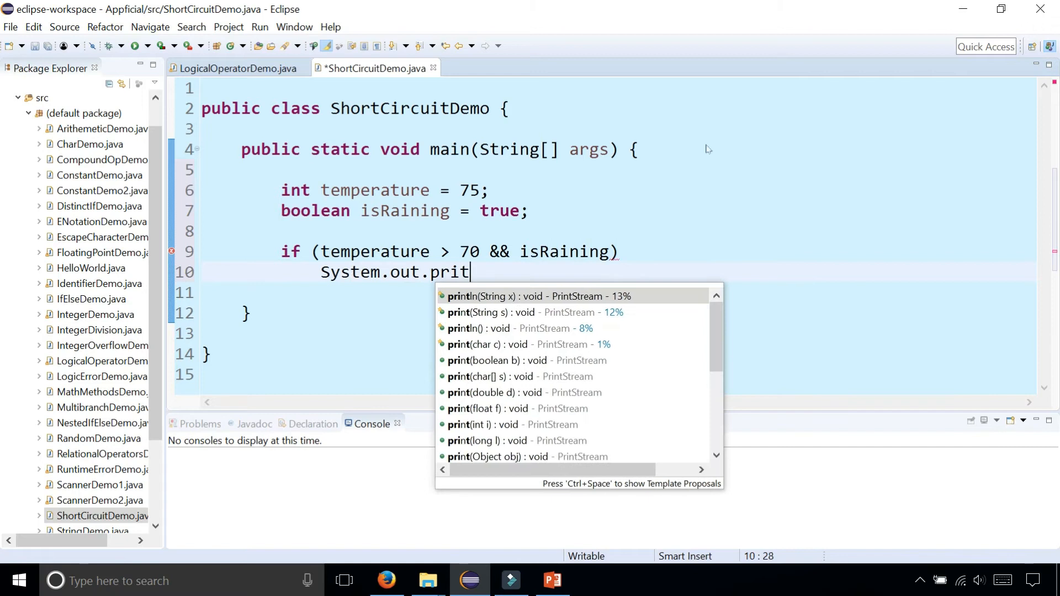
click(533, 296)
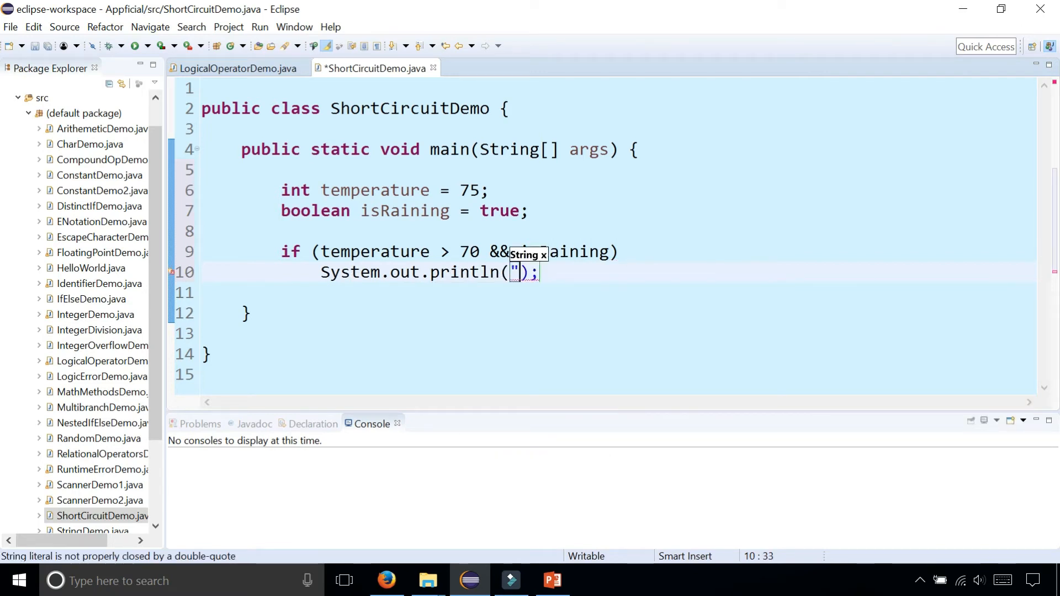
text(Its nice)
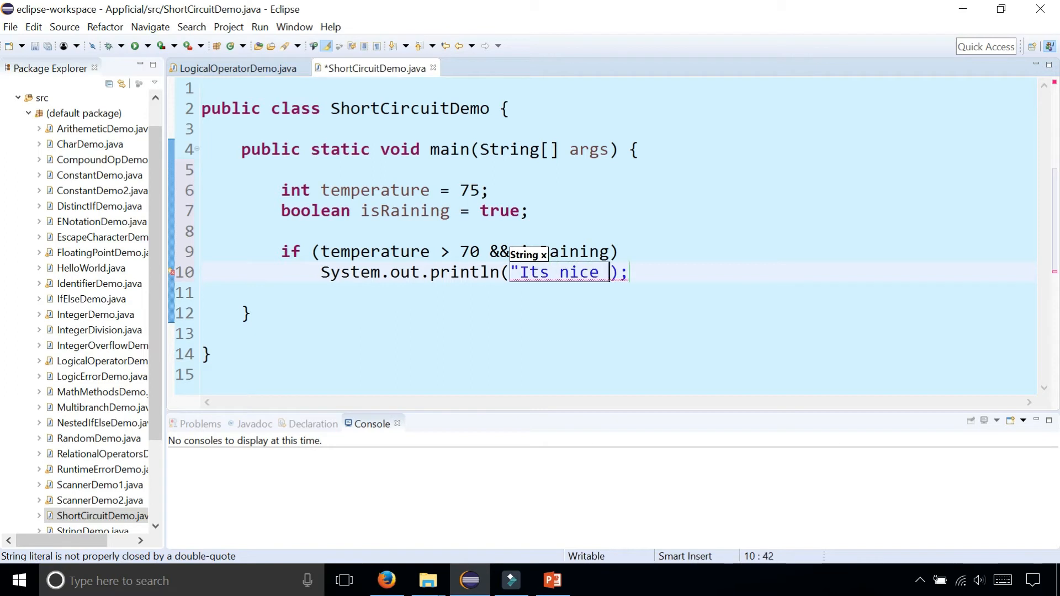
text(outside, but r)
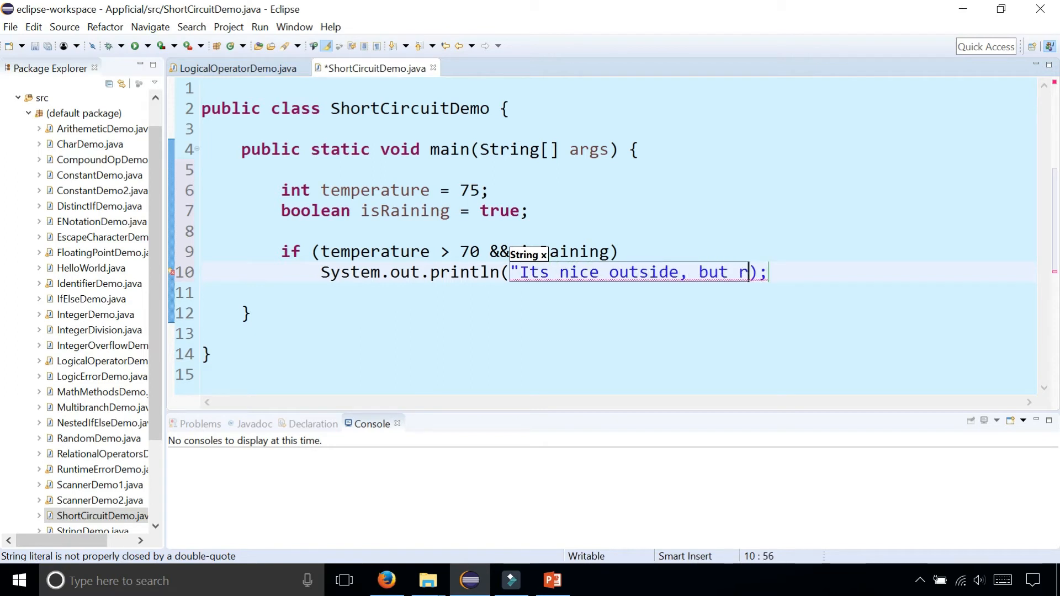
text(ring an u)
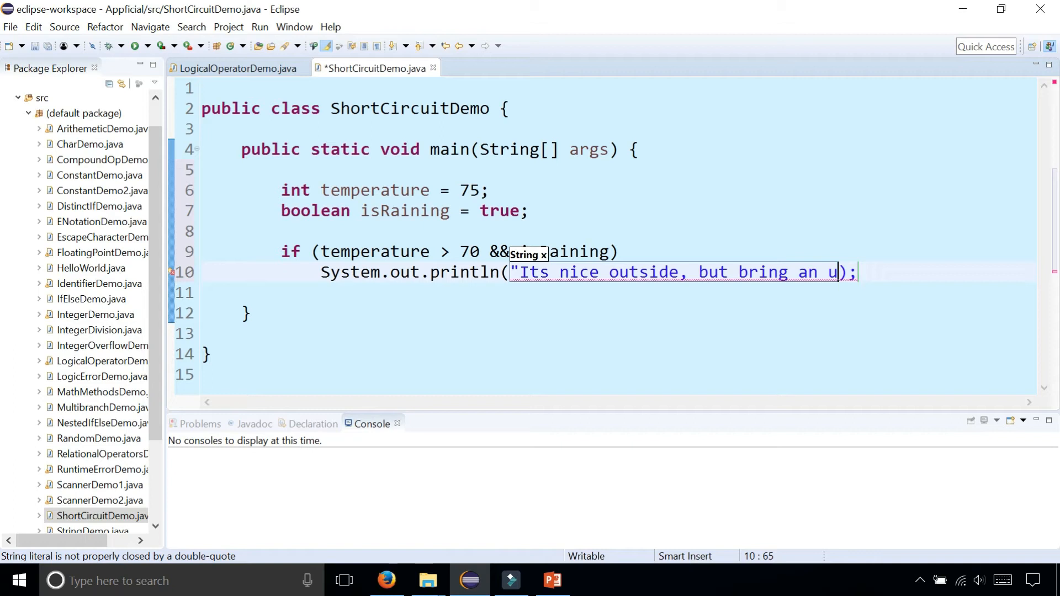
text(mbres)
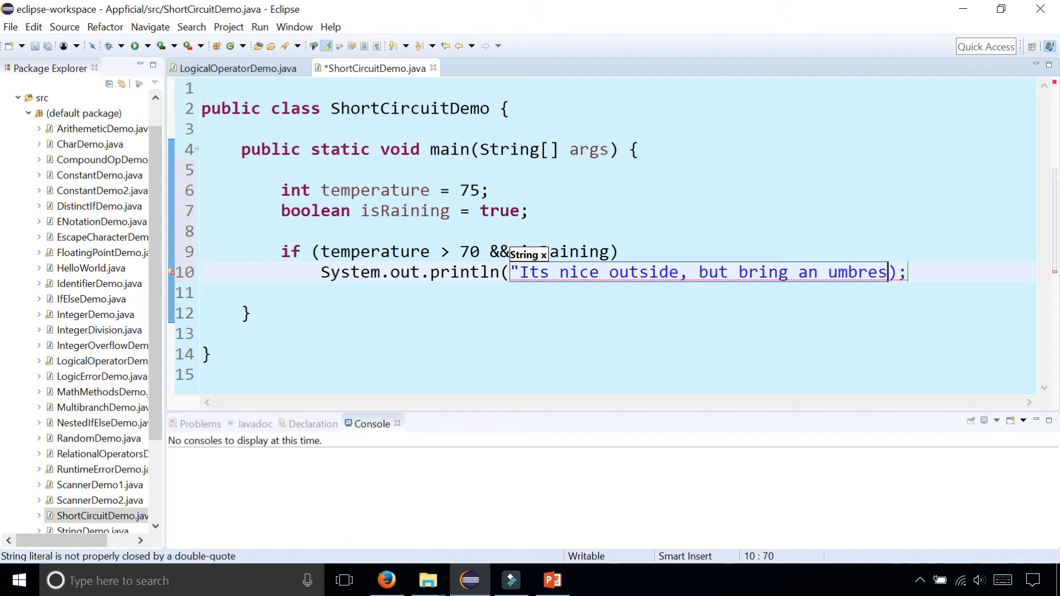
text(lla")
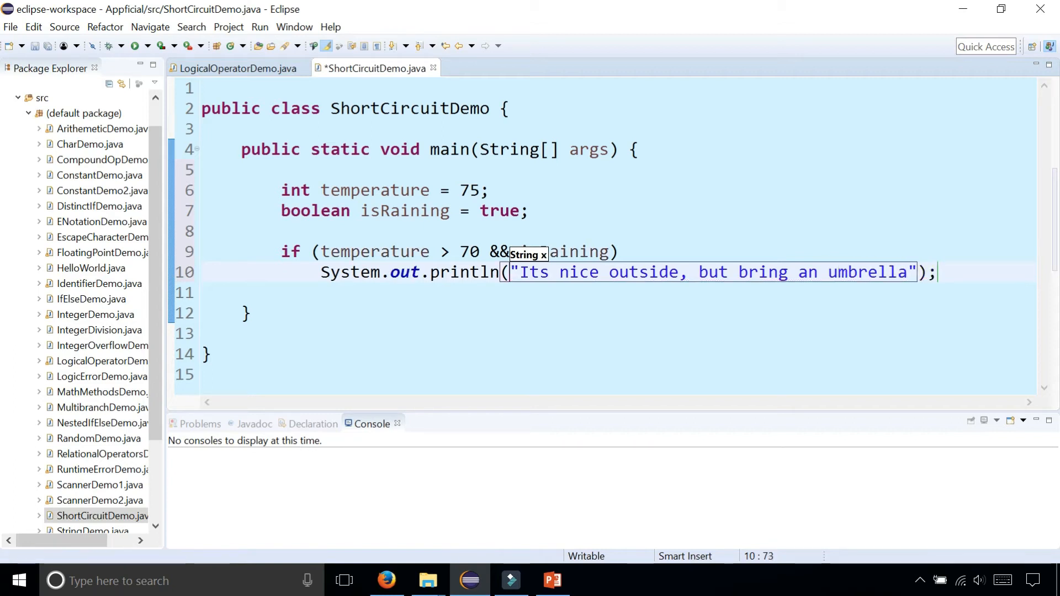
- Save and run ShortCircuitDemo so the console prints the umbrella message
click(135, 45)
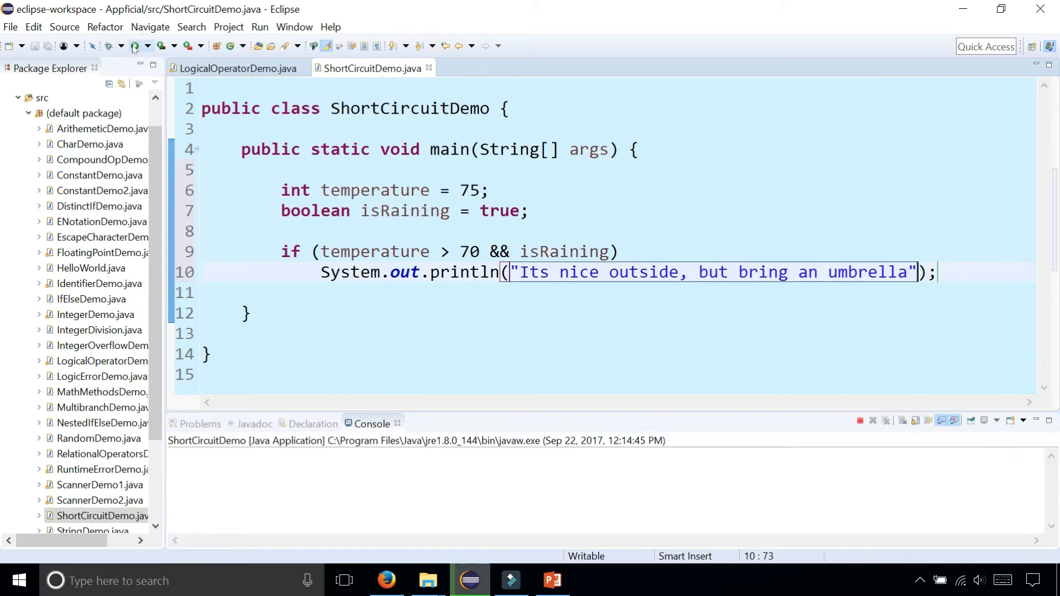
click(134, 46)
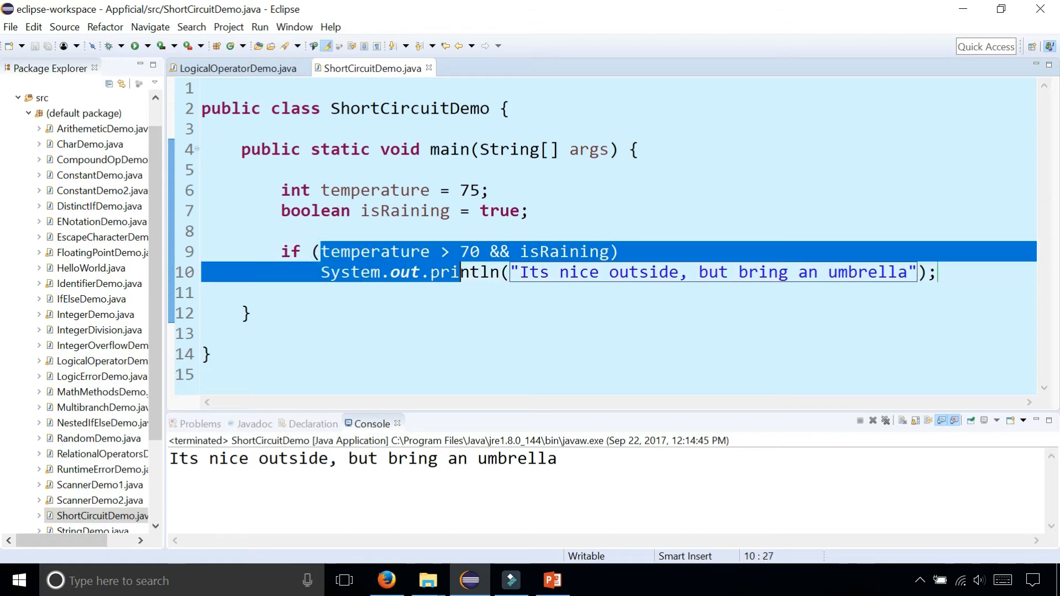
click(523, 252)
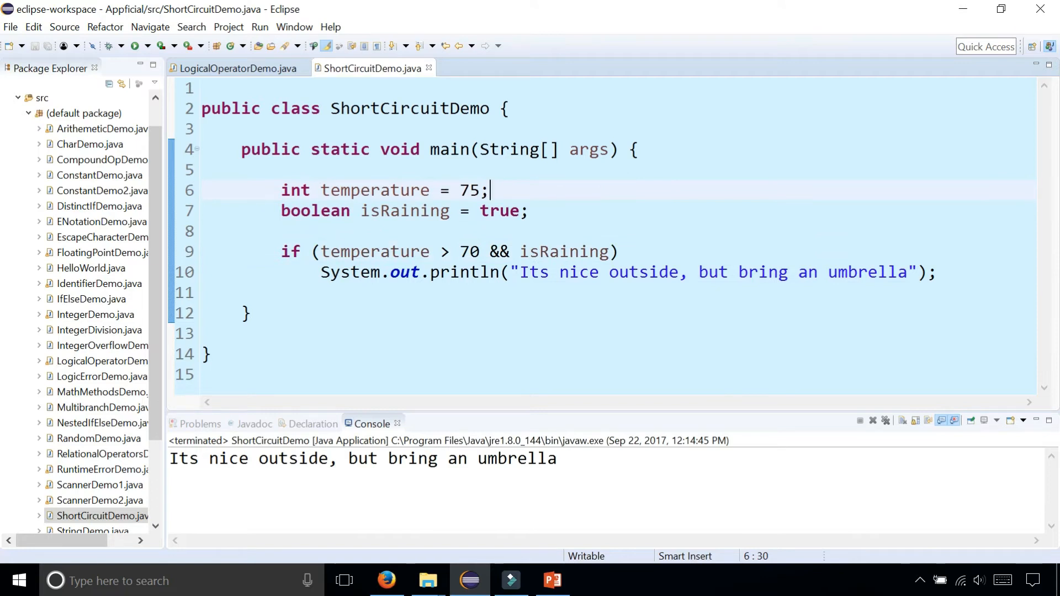
- Change temperature to 35 and highlight the parts of the && condition while explaining
text(35)
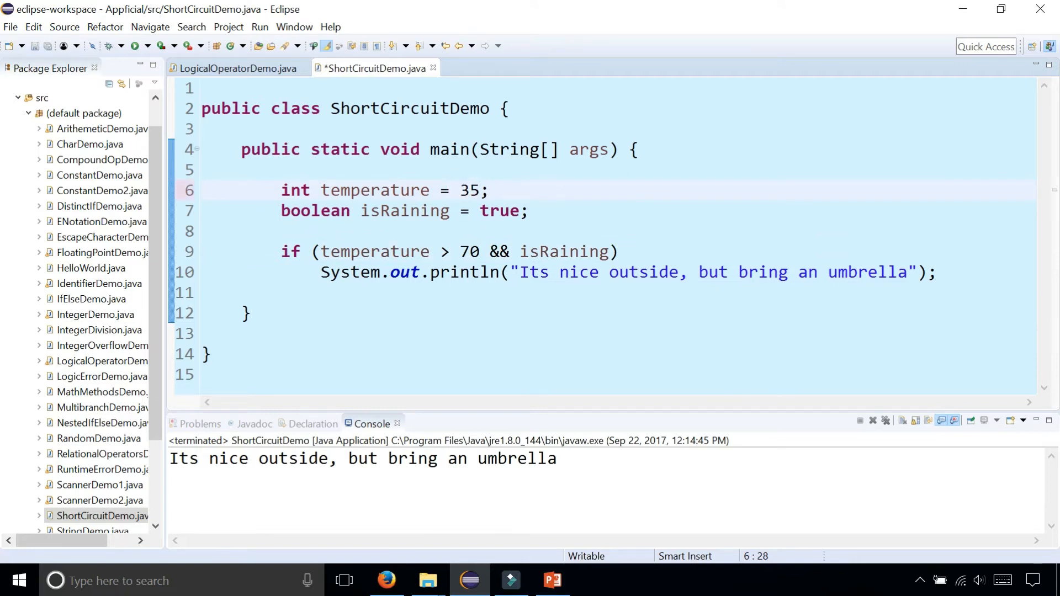
click(319, 252)
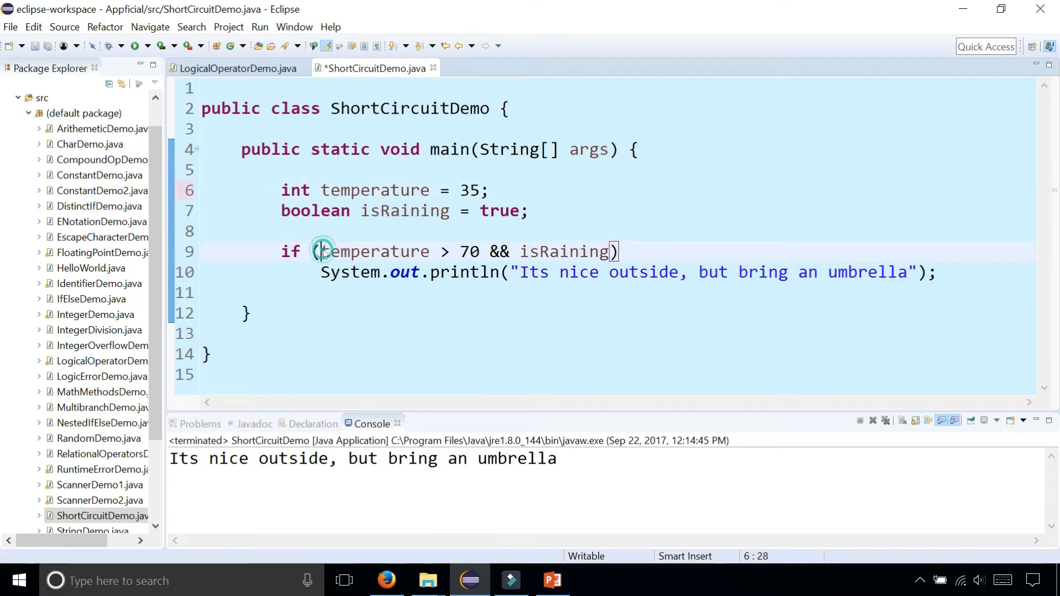
drag(321, 252, 480, 252)
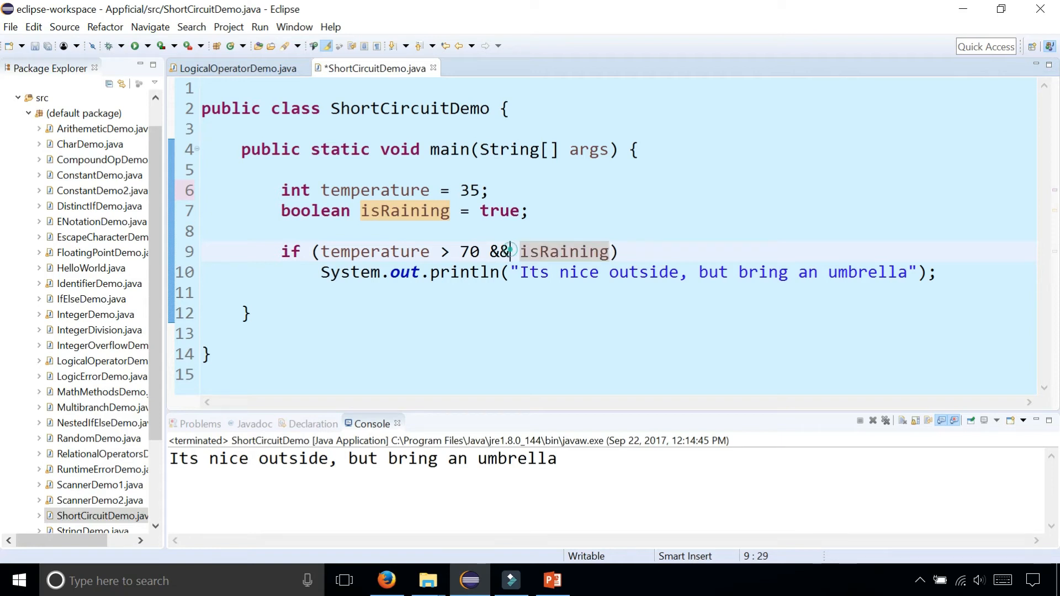
double_click(498, 252)
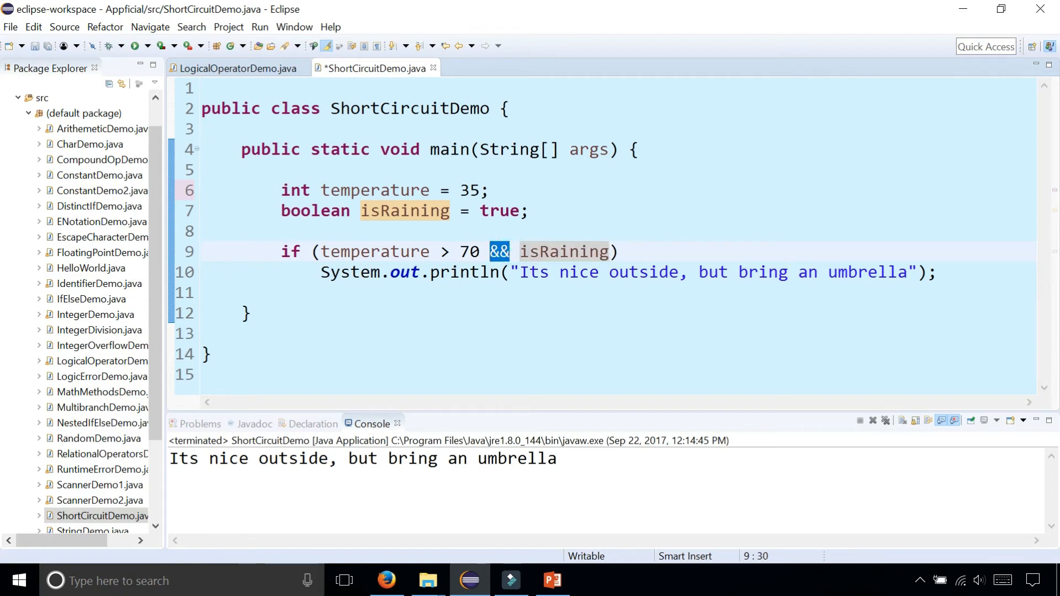
drag(509, 251, 319, 252)
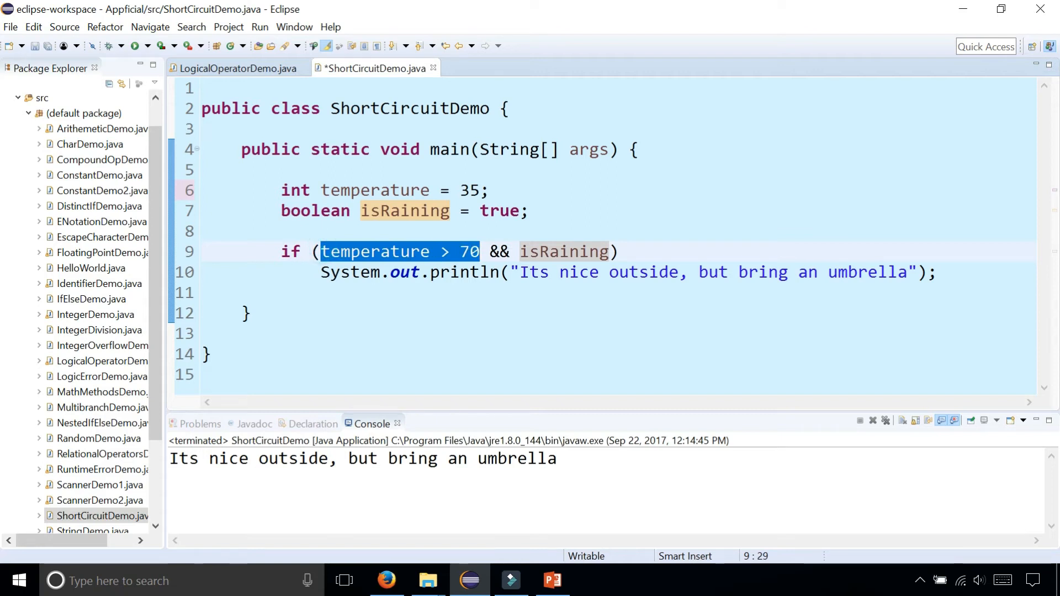
double_click(563, 251)
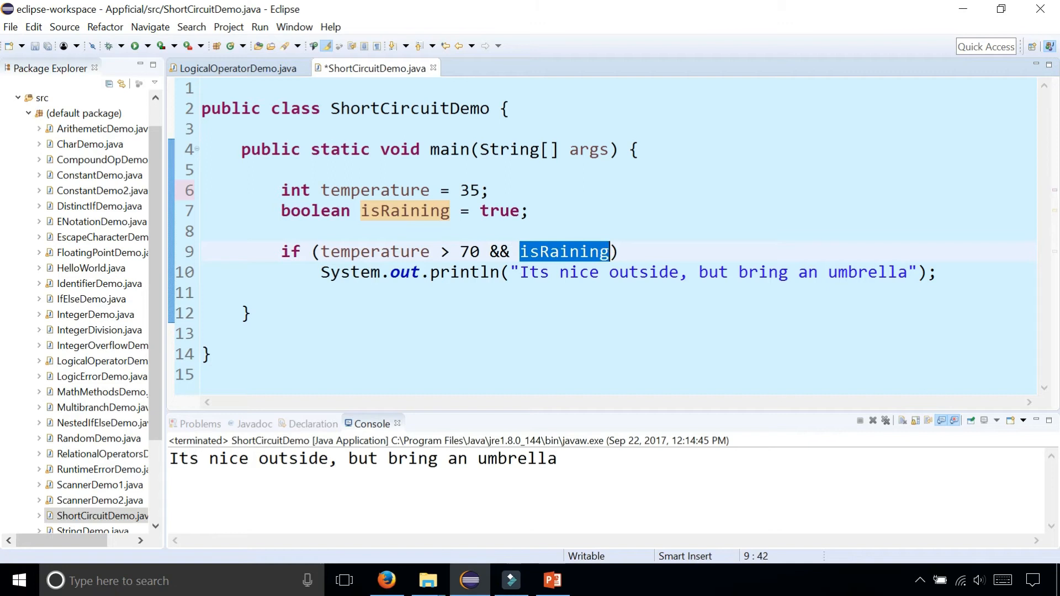
mouse_move(564, 251)
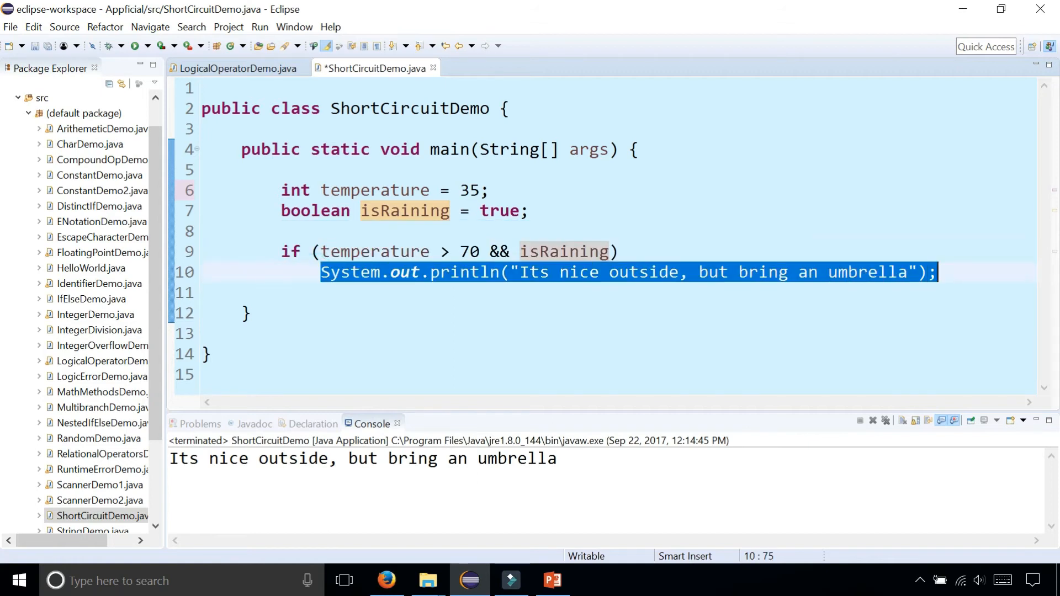
- Delete one & from &&, then restore the && operator and save the file
click(505, 252)
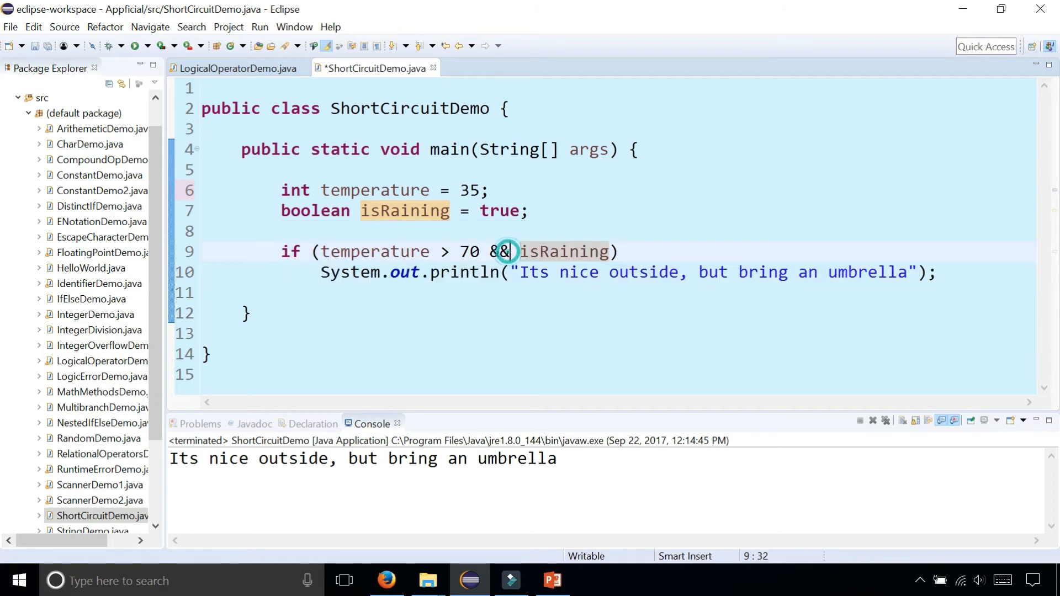
key(BackSpace)
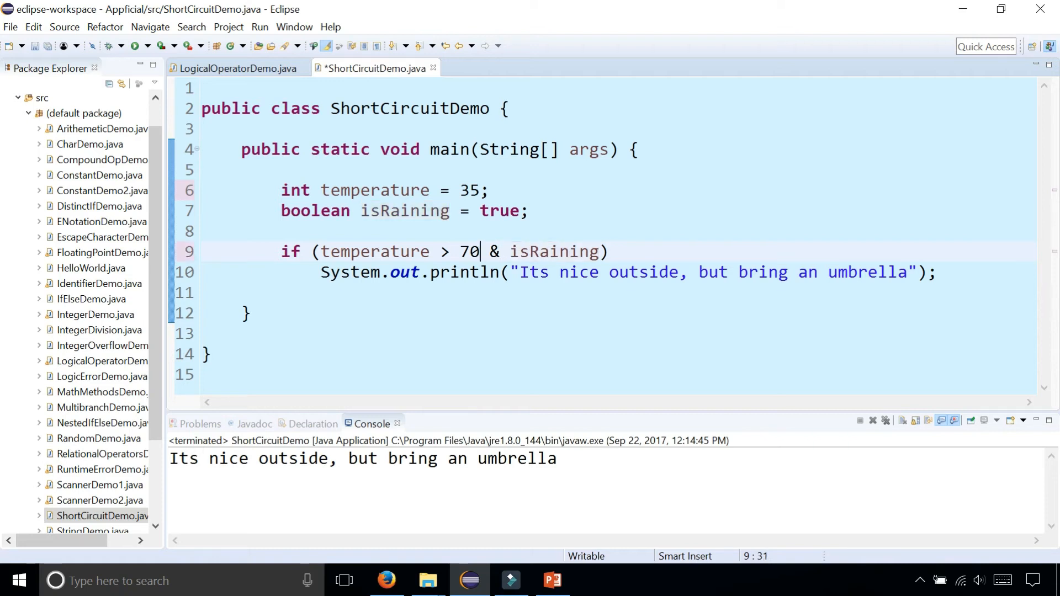
drag(478, 252, 321, 251)
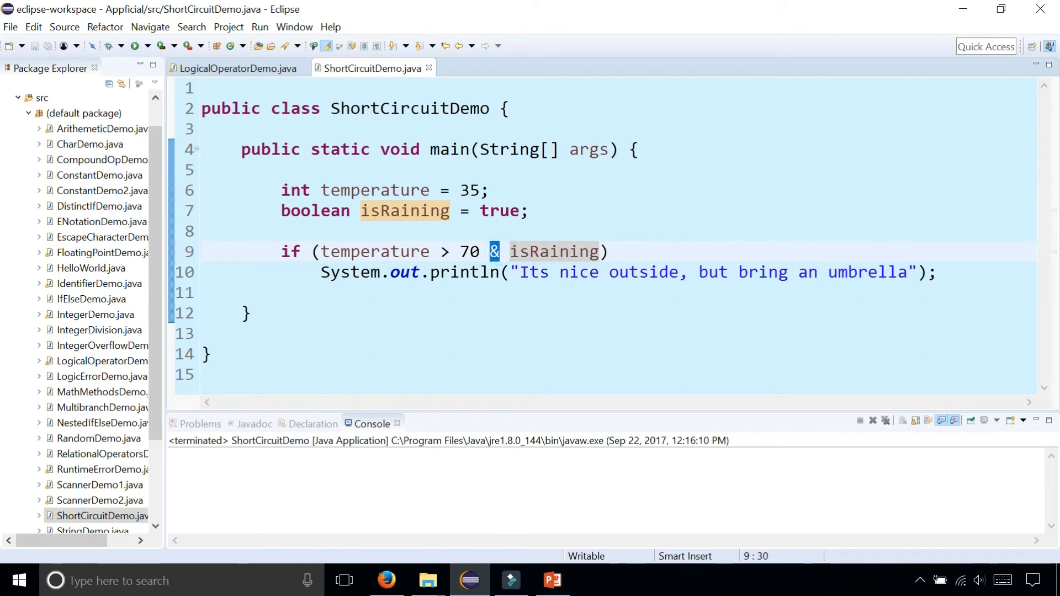
text(&)
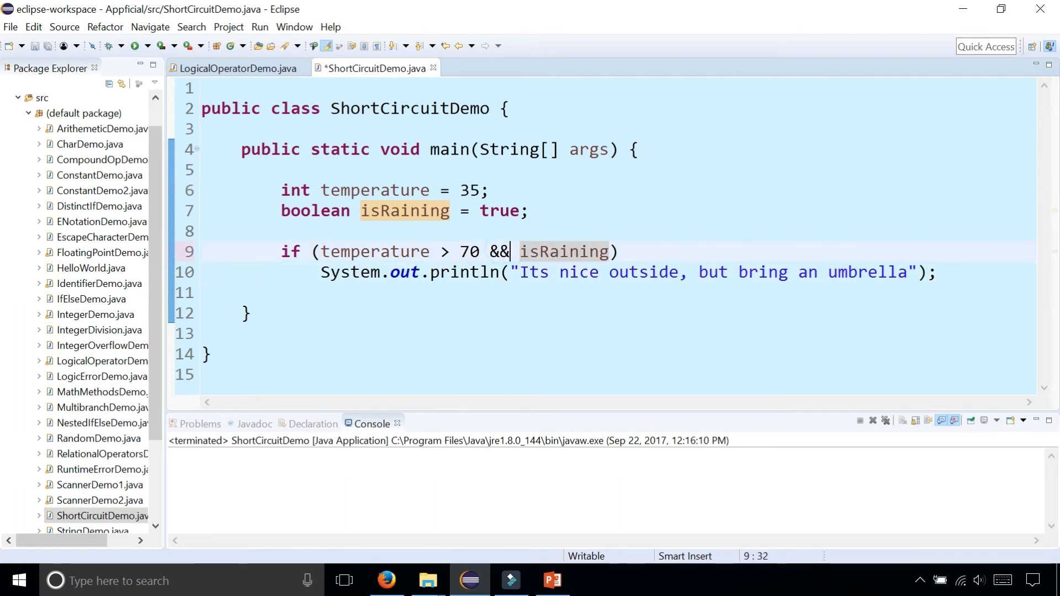
key(ctrl+s)
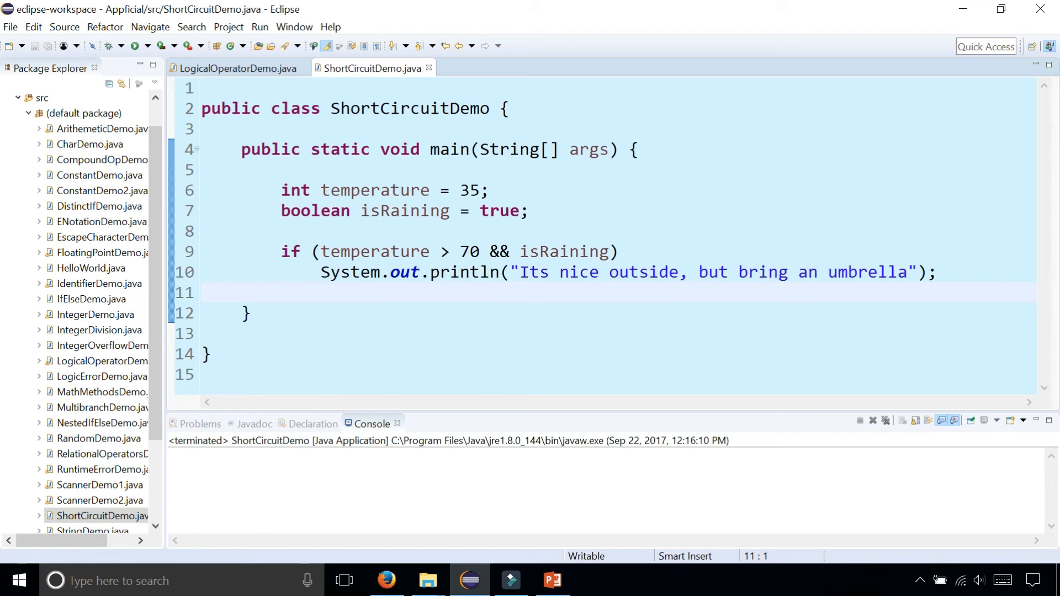
- Comment out the umbrella if block and start if (temperature < 60 || isRaining)
drag(279, 252, 391, 272)
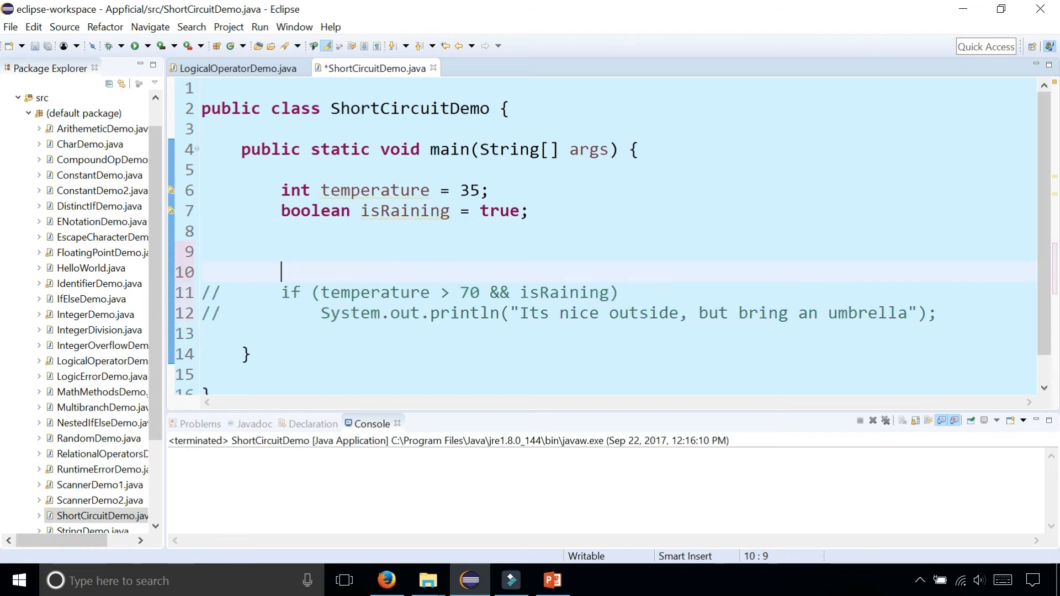
text(if (t)
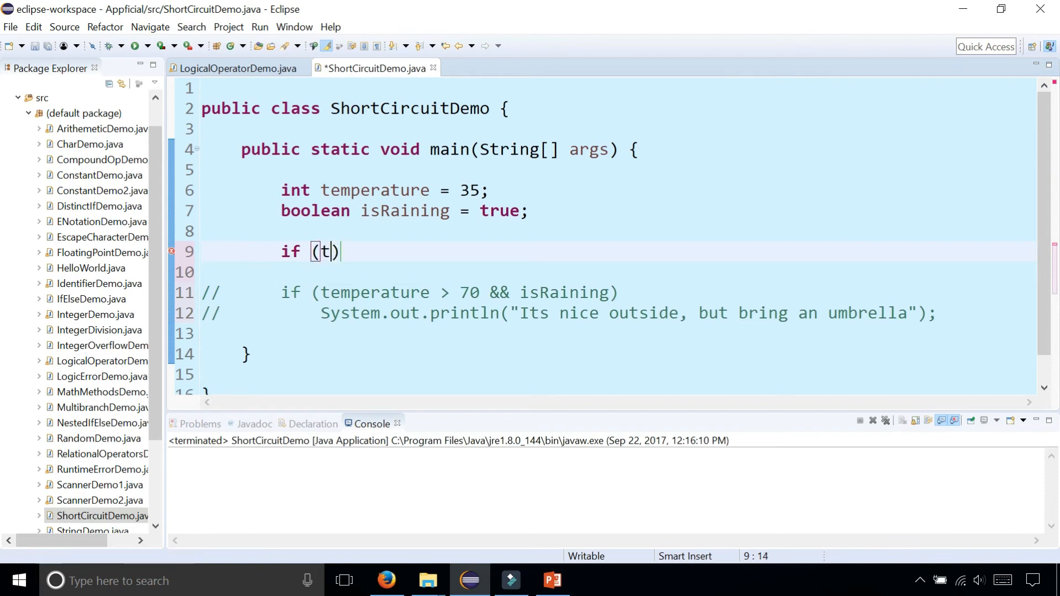
text(emperature <)
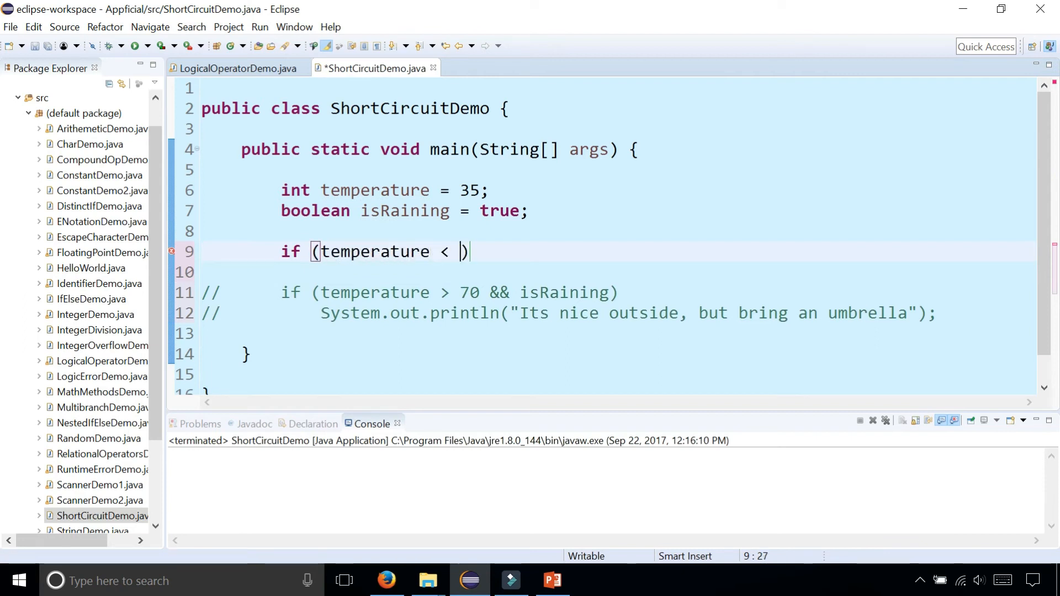
text(60)
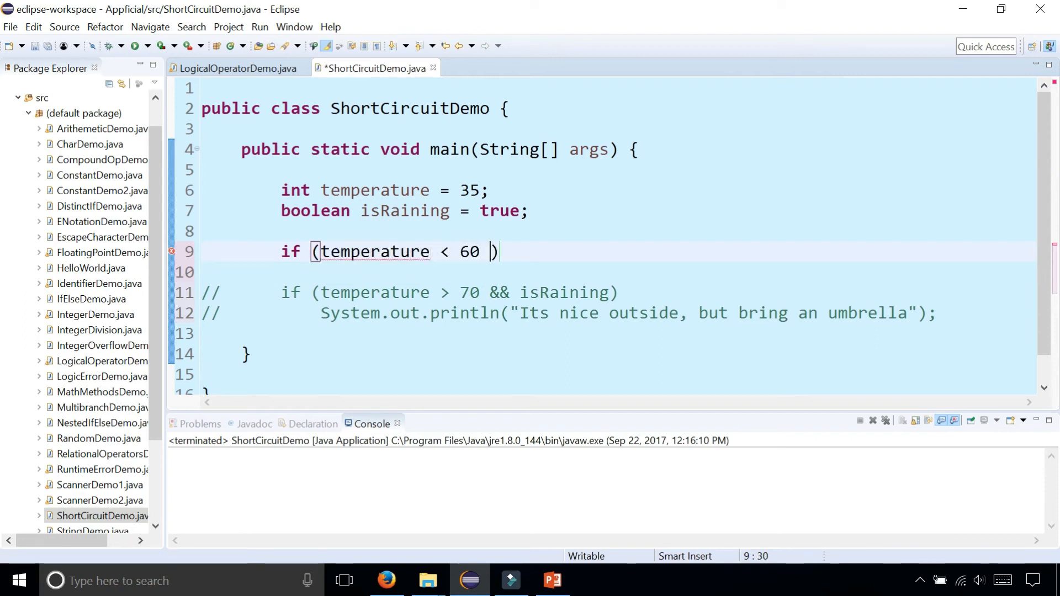
text(|| its)
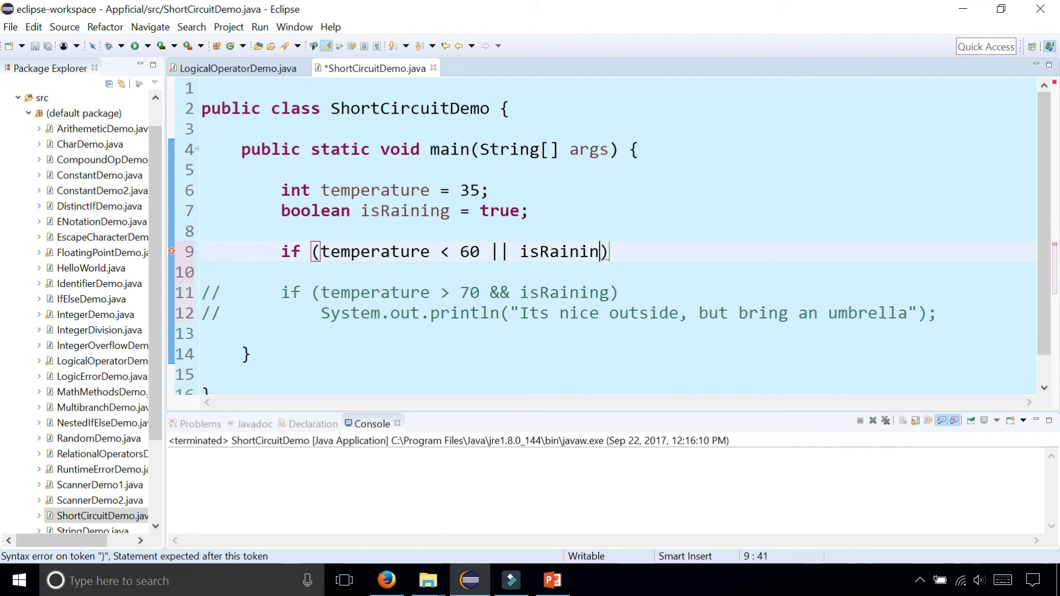
- Finish the || condition and add System.out.println("Stay inside") inside it
text(g)
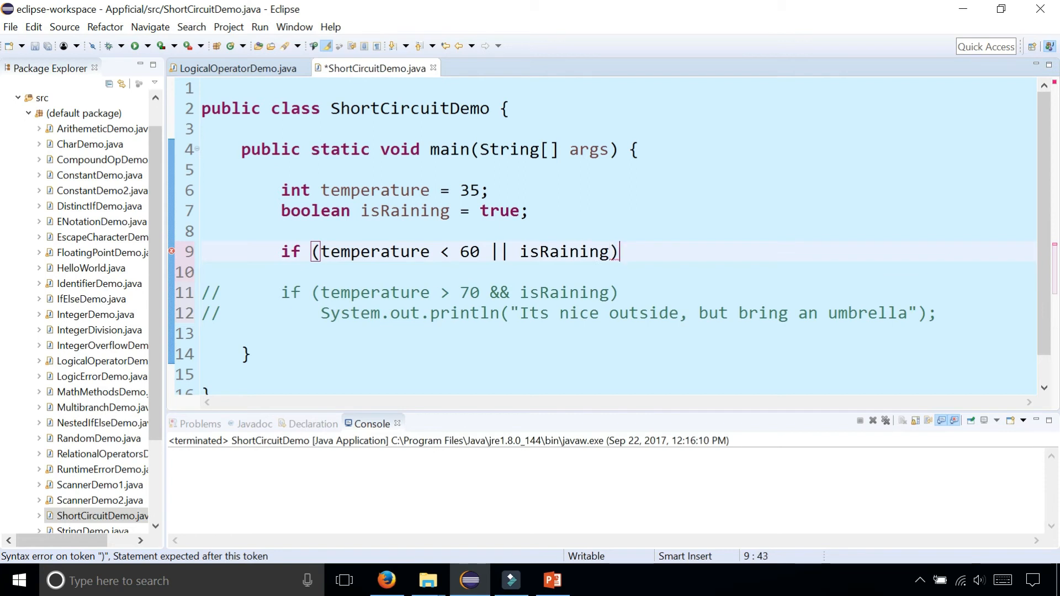
text(System.out.println("Stay inside);)
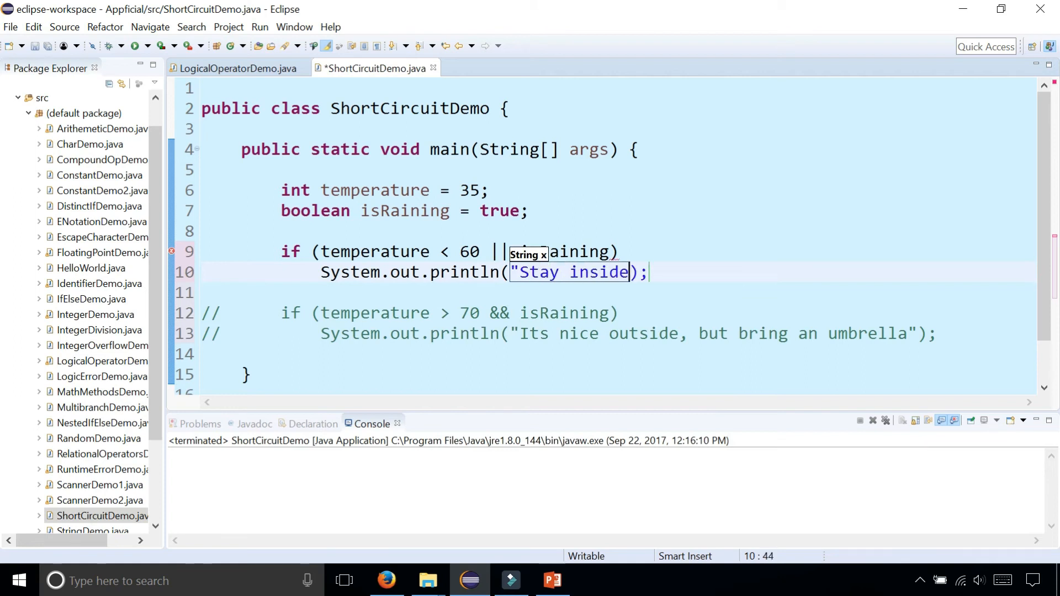
click(350, 313)
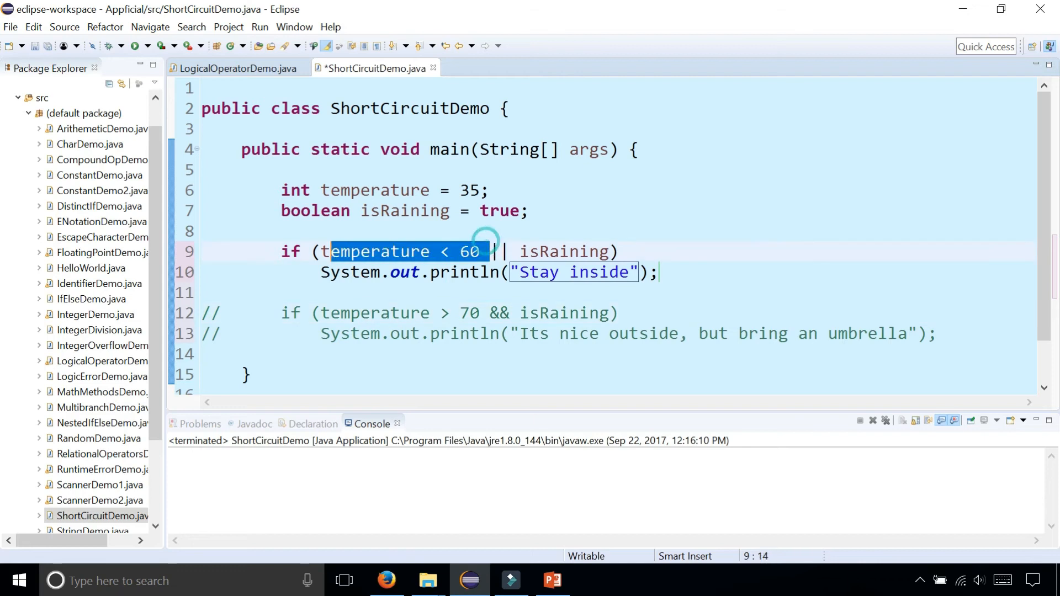
click(657, 272)
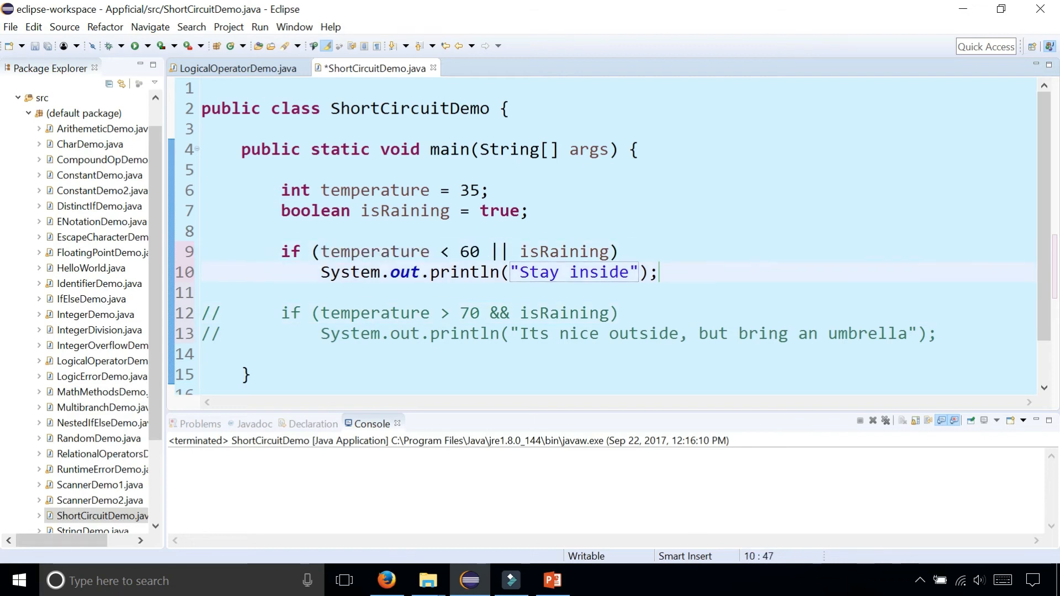
- Run to print "Stay inside", then change temperature to 95 and run again
click(135, 46)
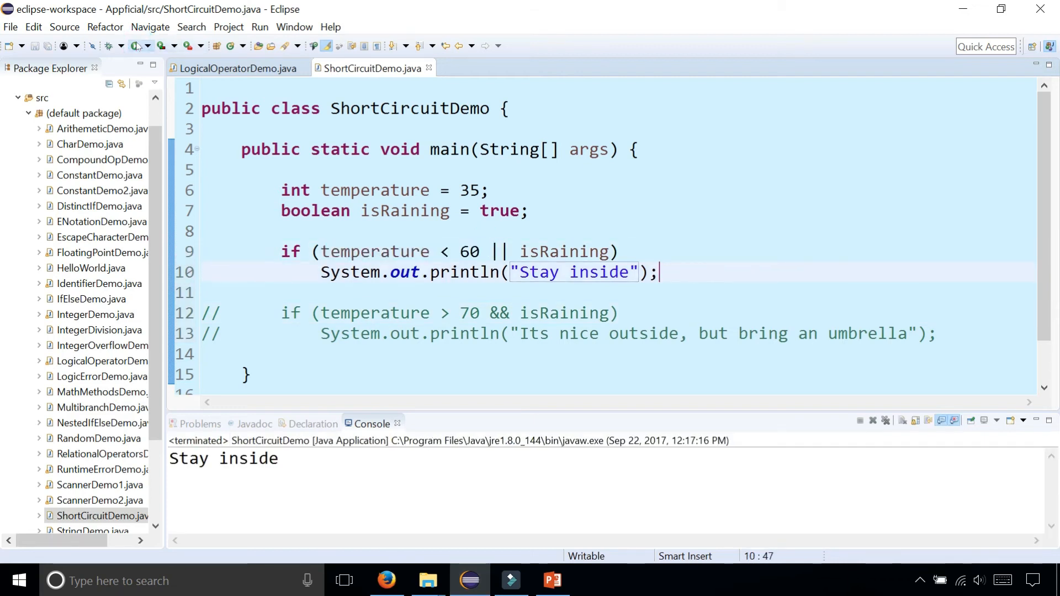
drag(401, 211, 531, 211)
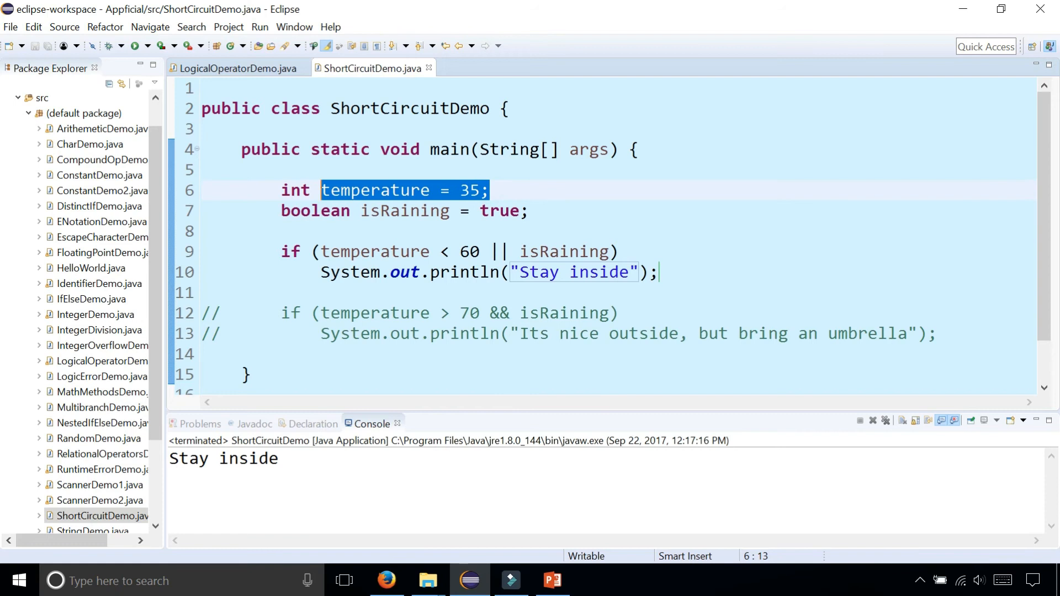
click(466, 190)
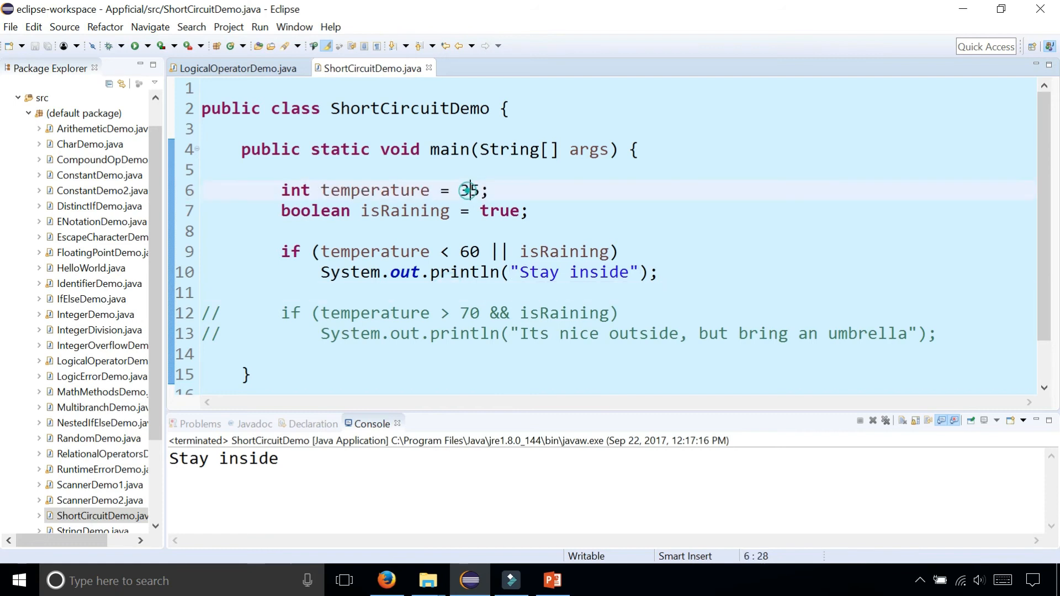
text(9)
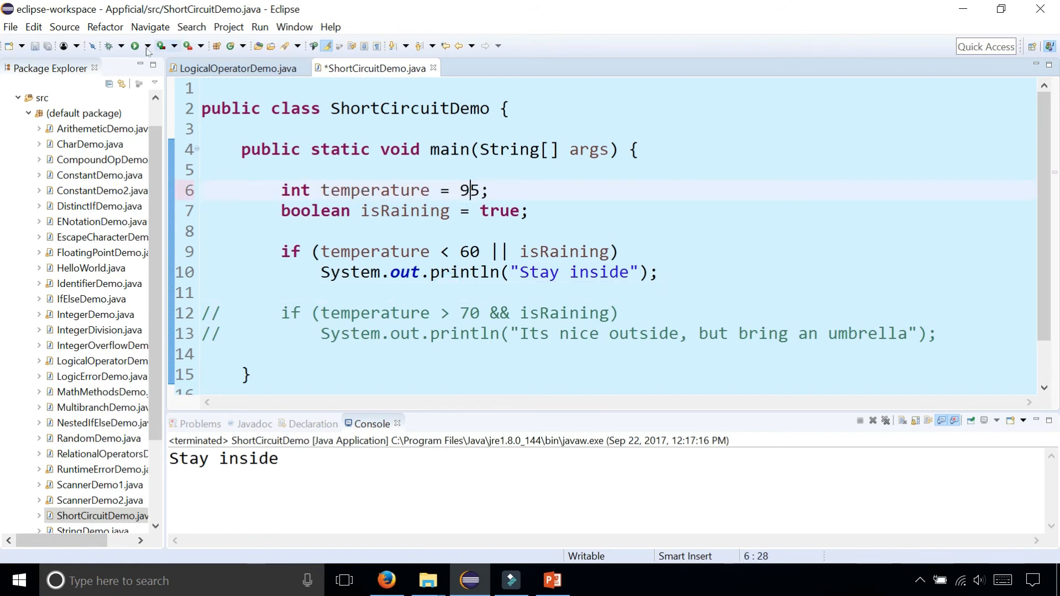
click(135, 45)
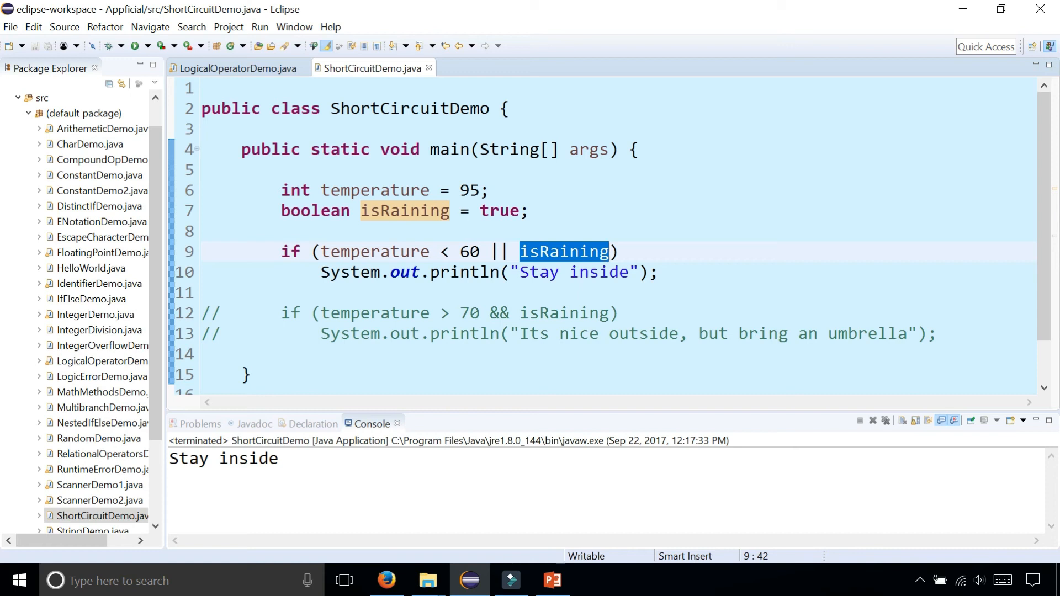
- Set temperature back to 35 and isRaining to false
click(466, 190)
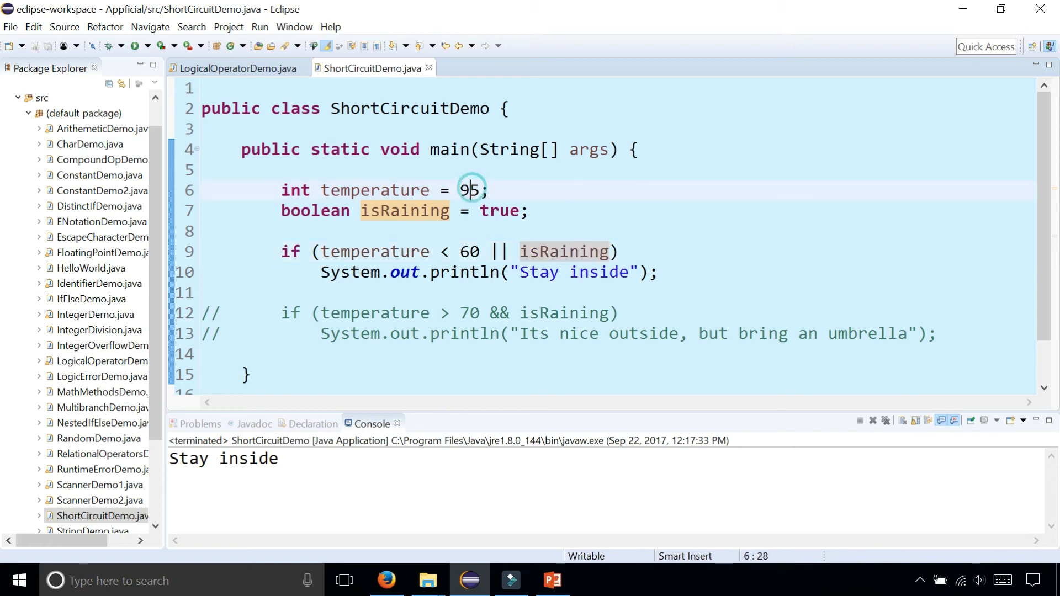
key(Backspace)
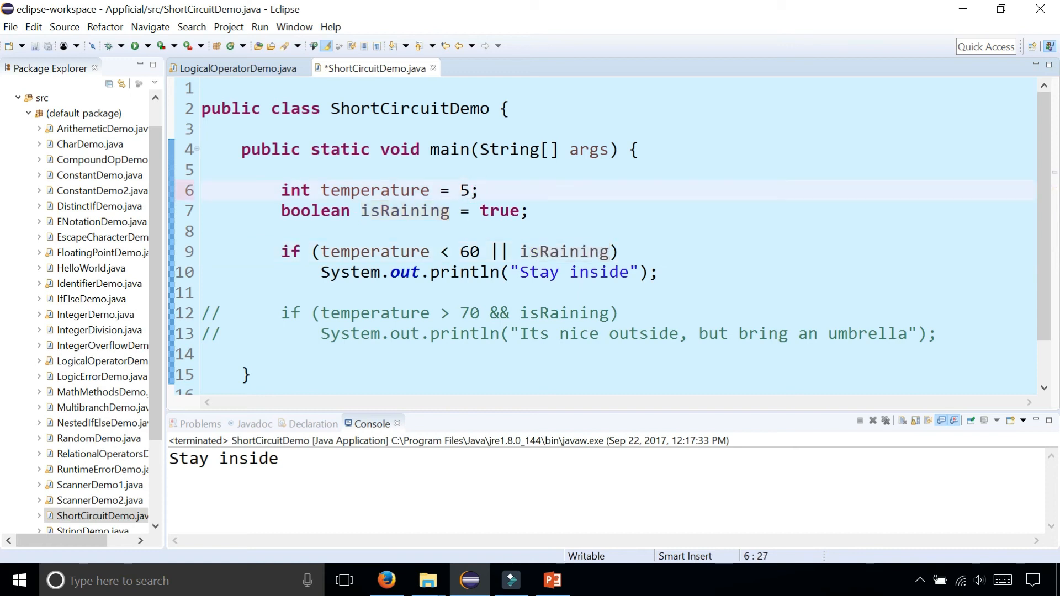
text(3)
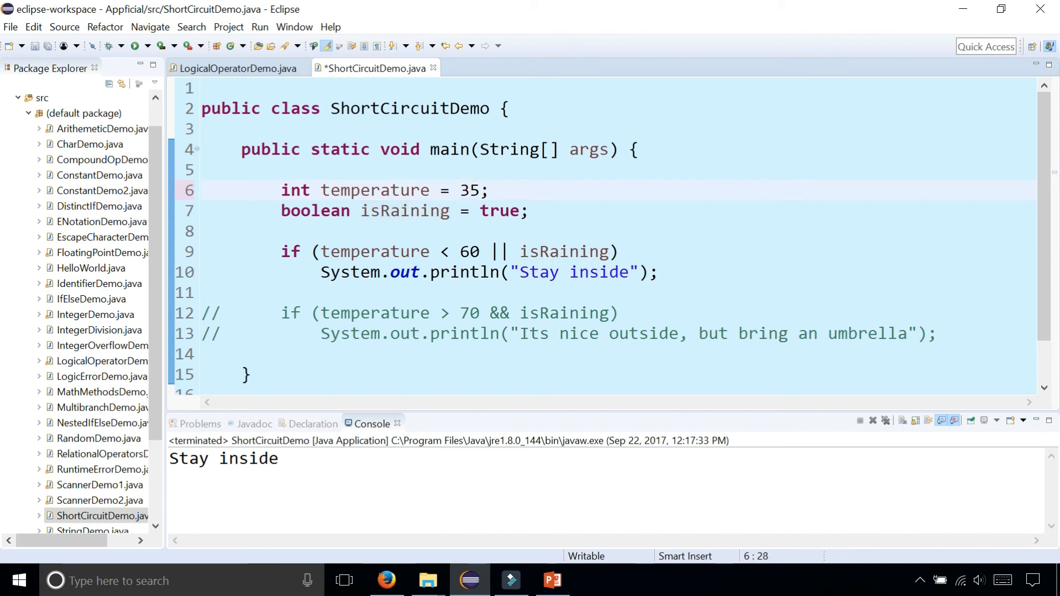
text(fal)
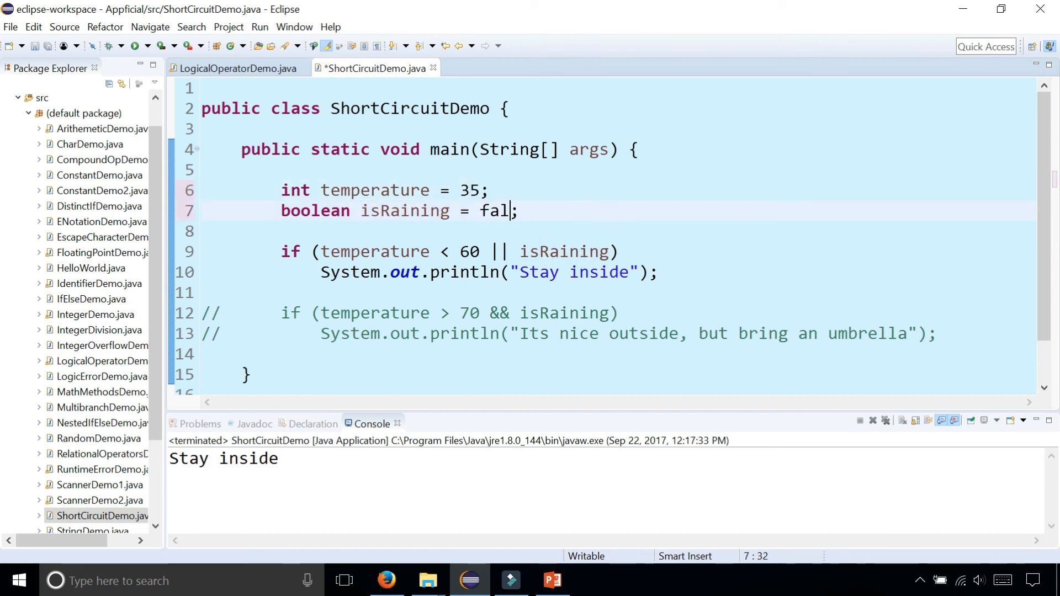
- Highlight temperature < 60, isRaining and the || operator in the condition while explaining
double_click(359, 251)
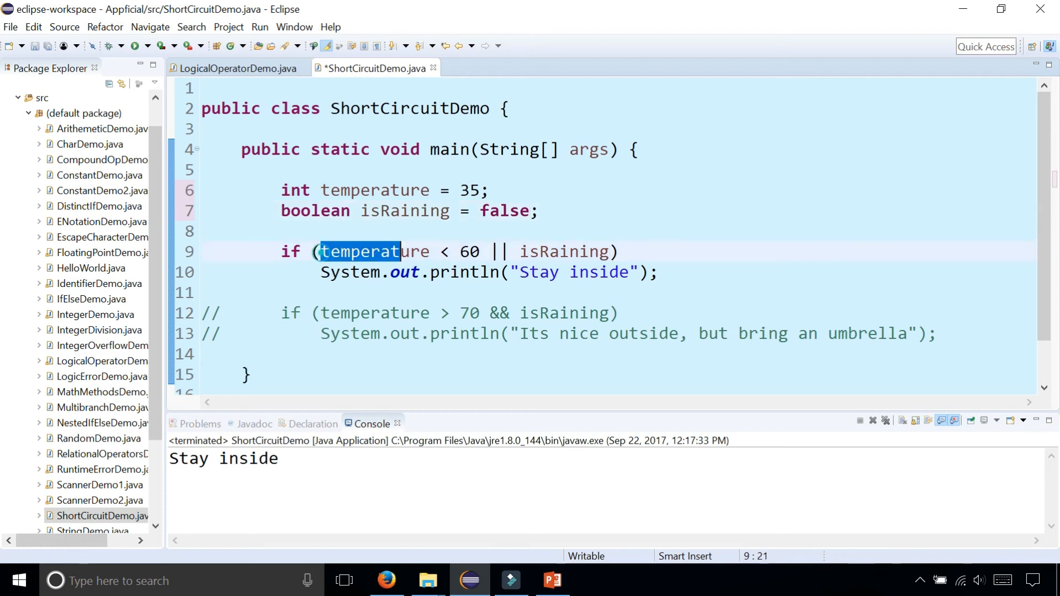
drag(320, 251, 487, 252)
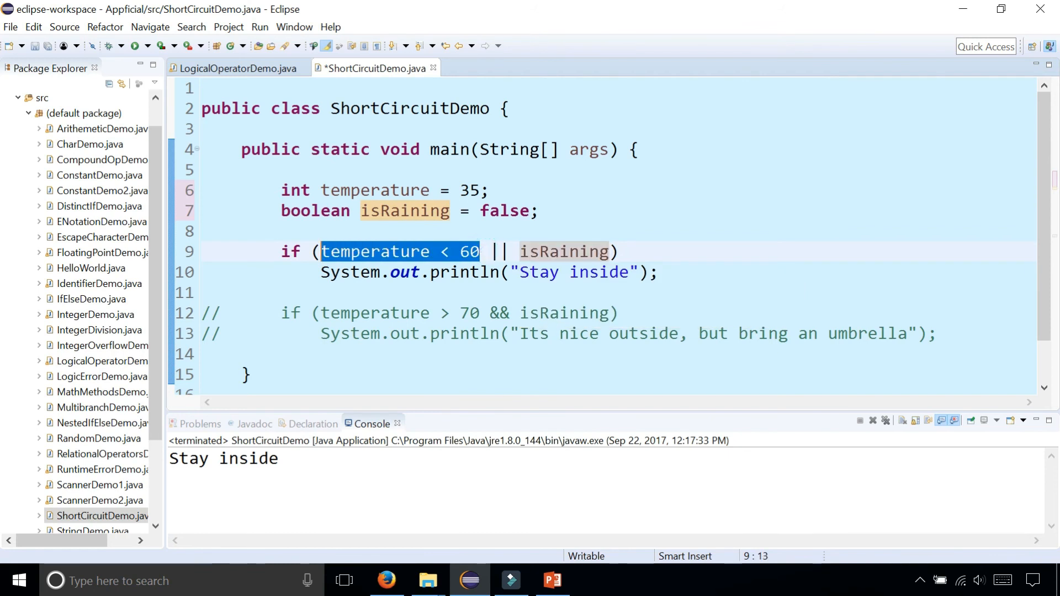
double_click(565, 252)
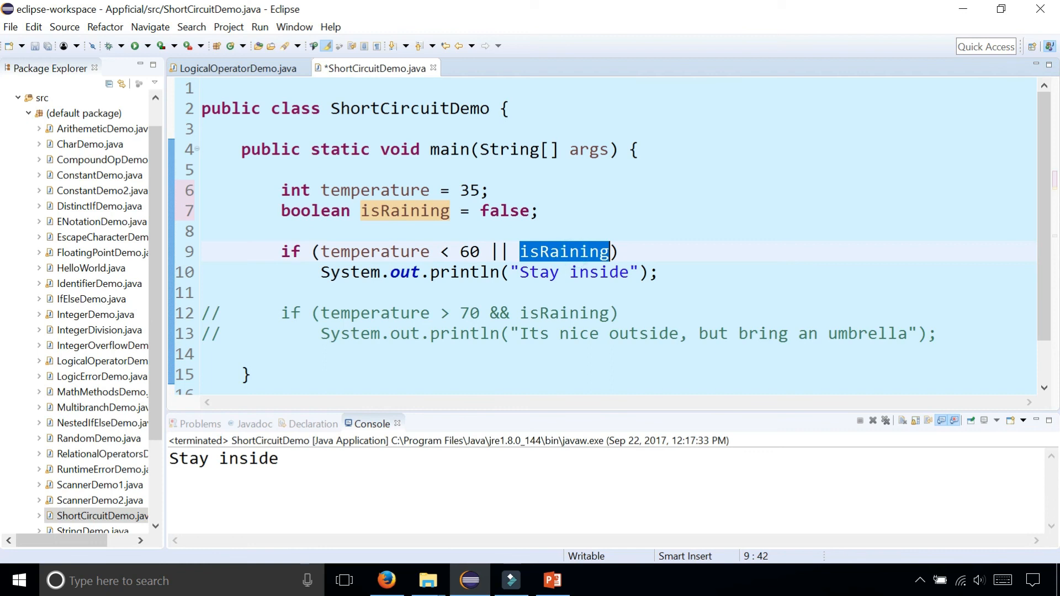
click(500, 252)
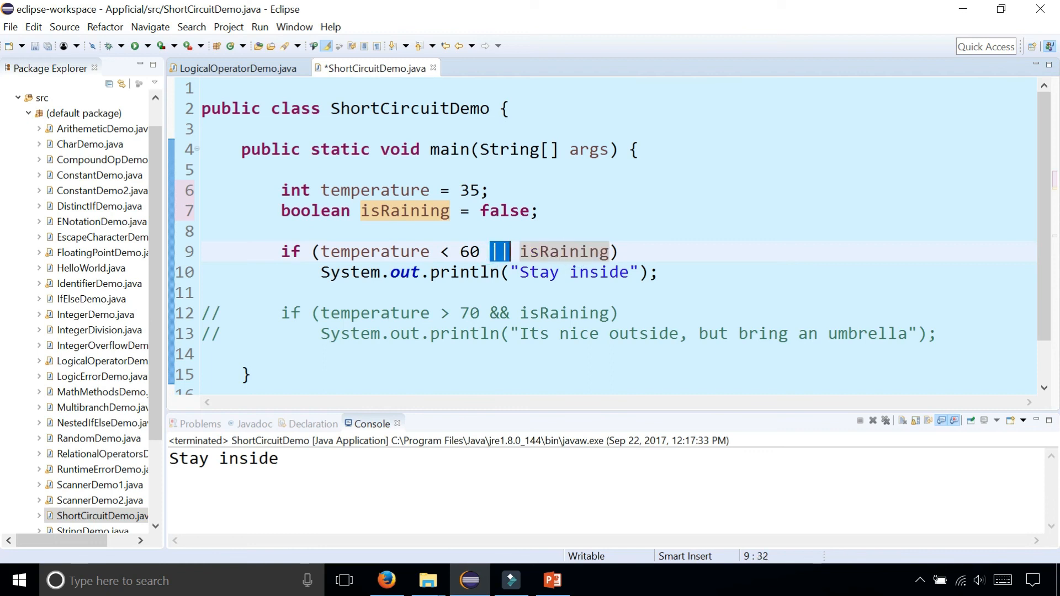
double_click(564, 252)
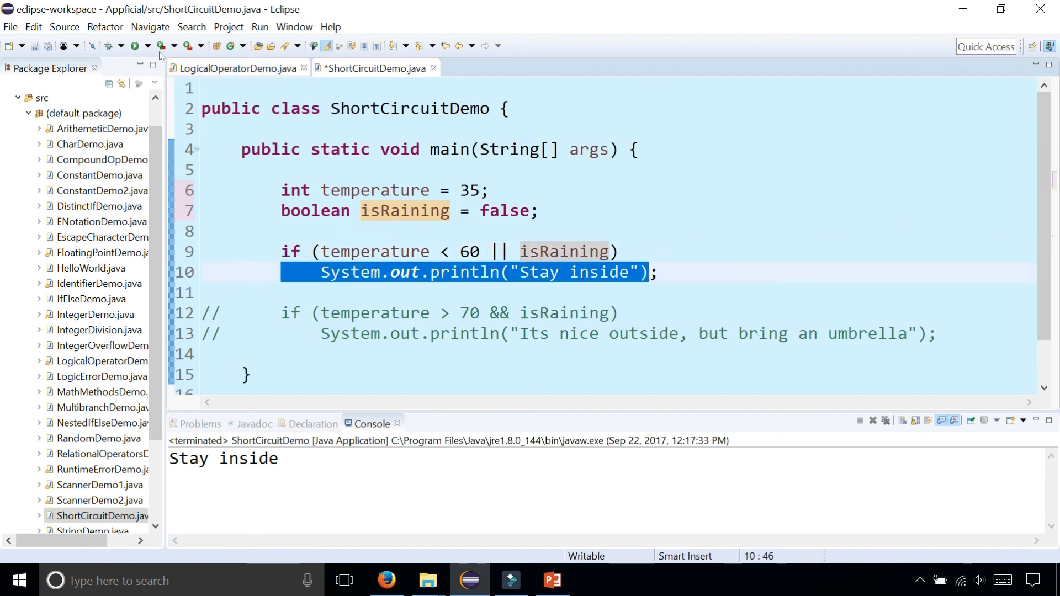
- Run the program again to print "Stay inside", then retype the | in the || operator
click(548, 271)
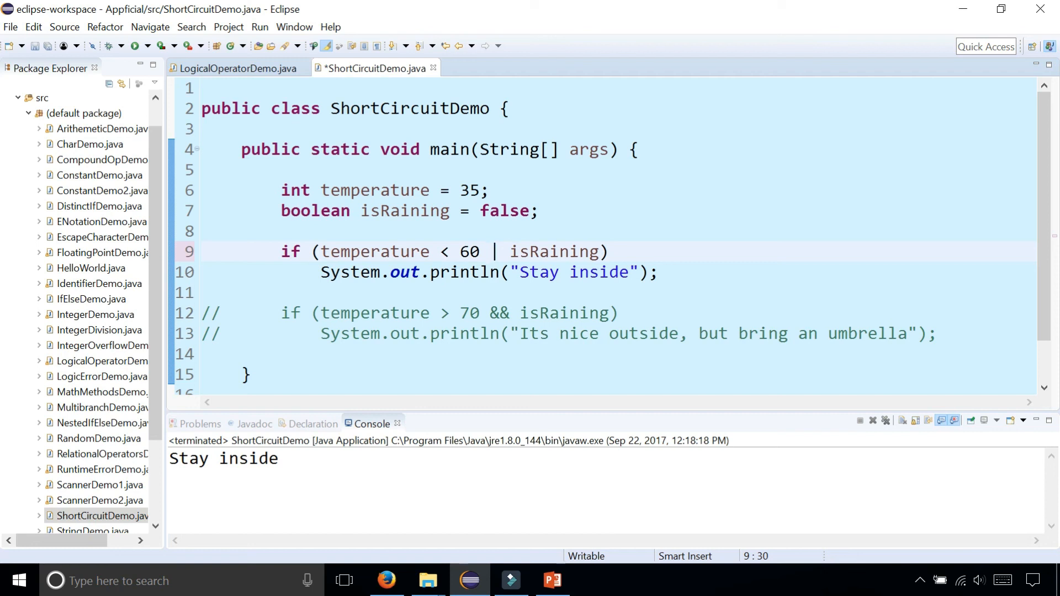
text(|)
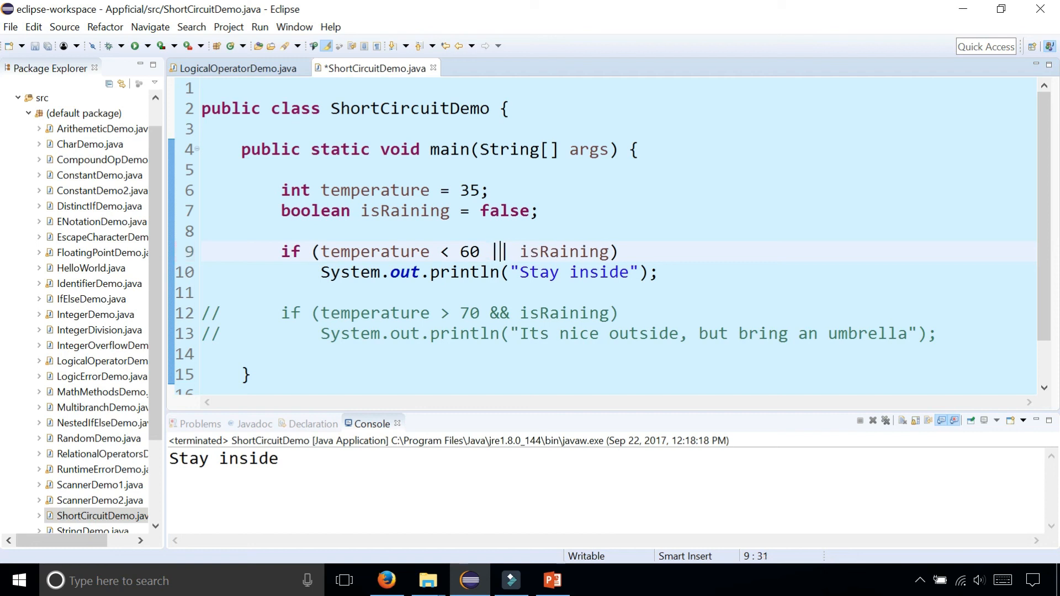